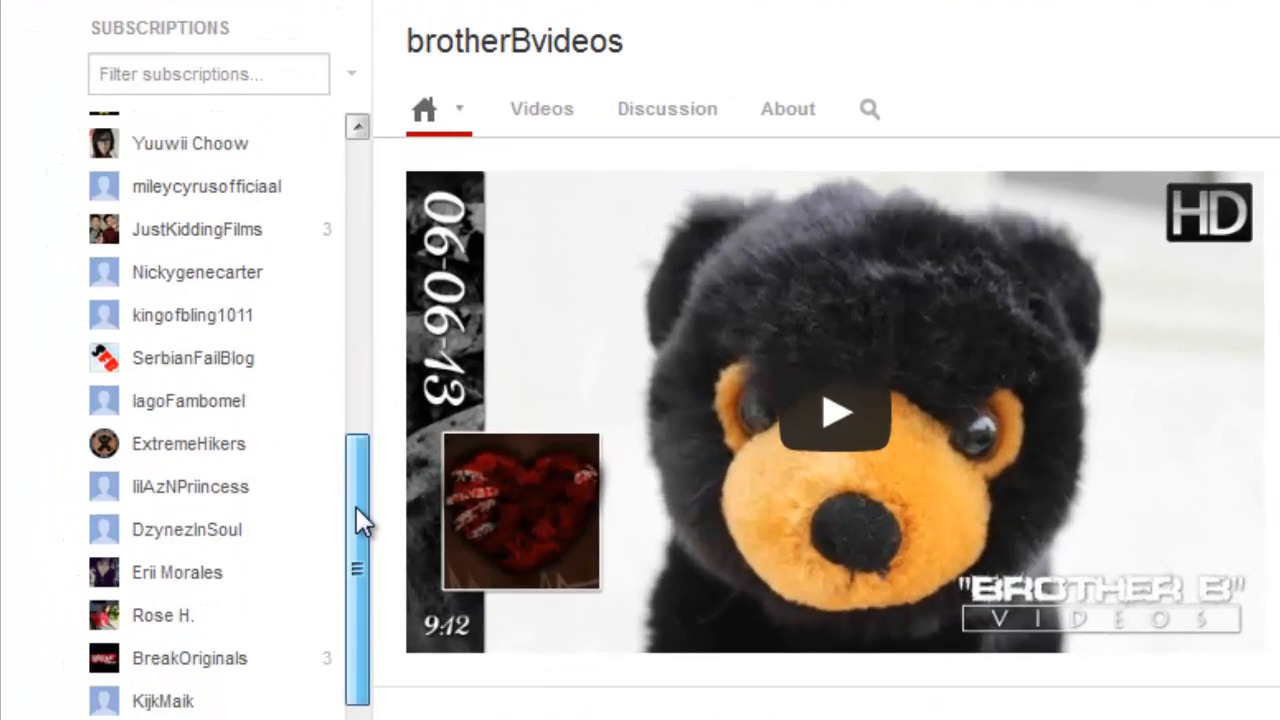
- Sort subscriptions A–Z and scroll the sidebar down to teamsleep777
drag(360, 520, 360, 690)
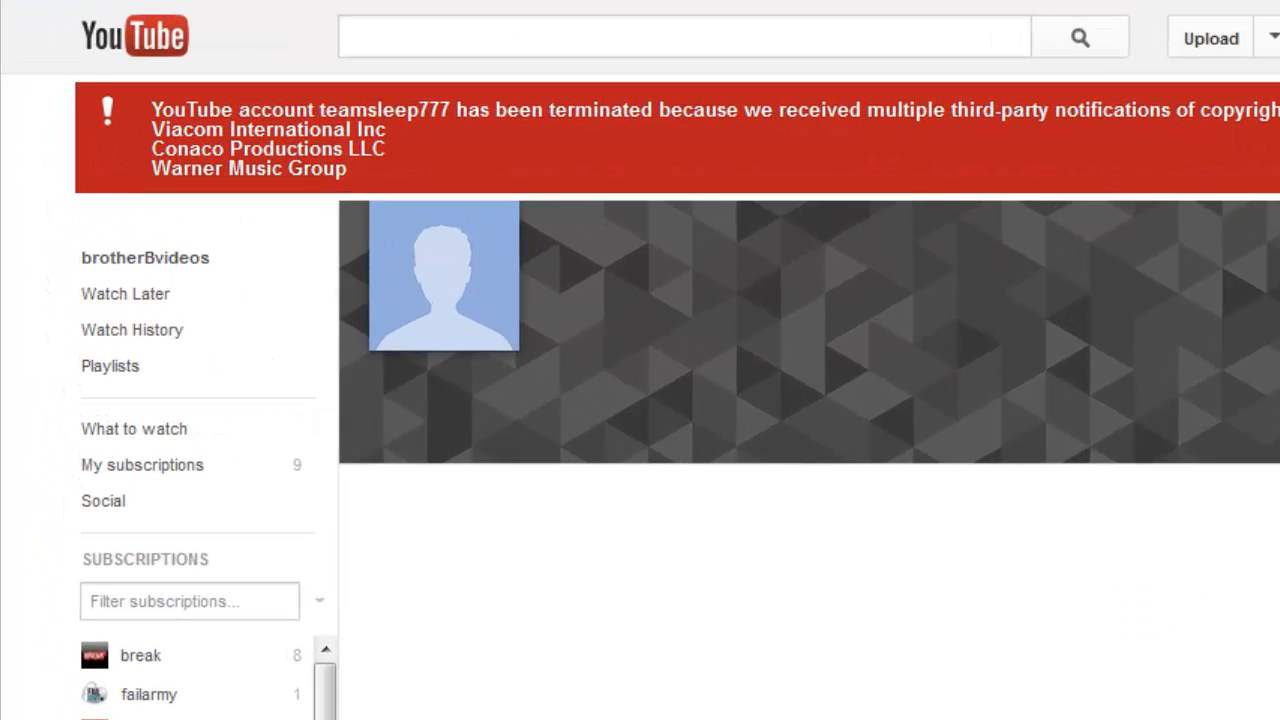
scroll(down, 3)
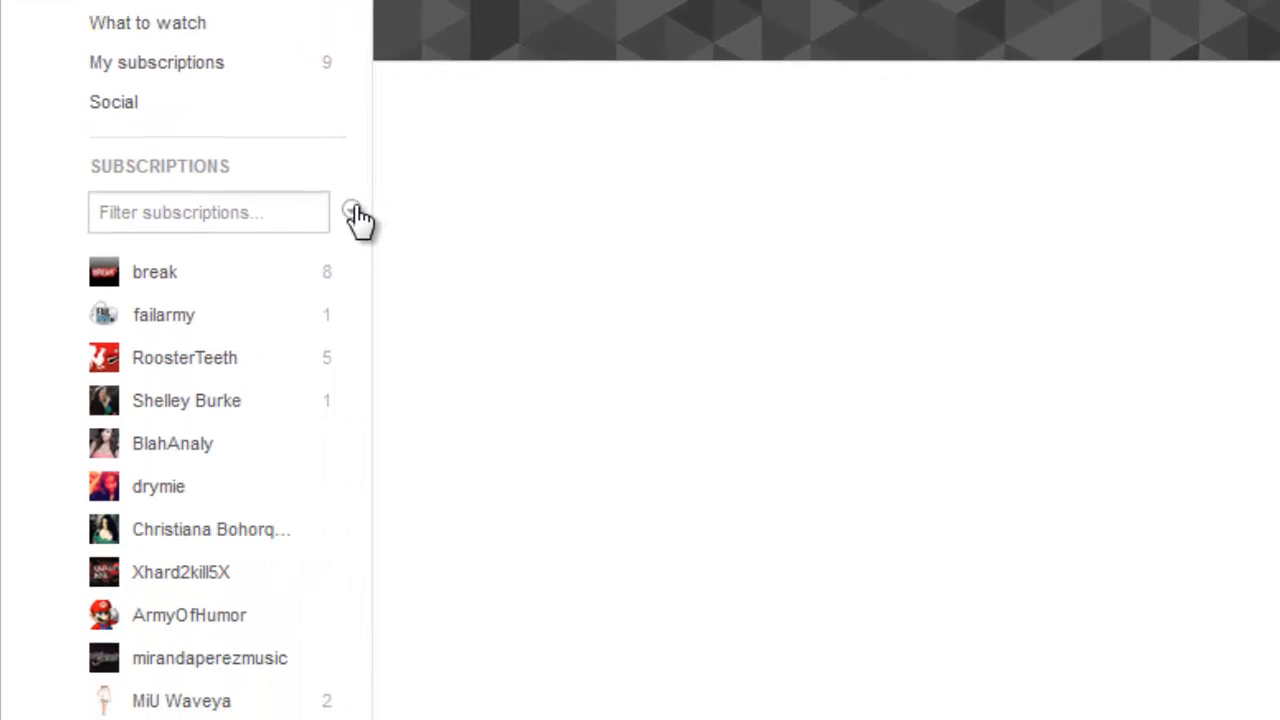
click(352, 210)
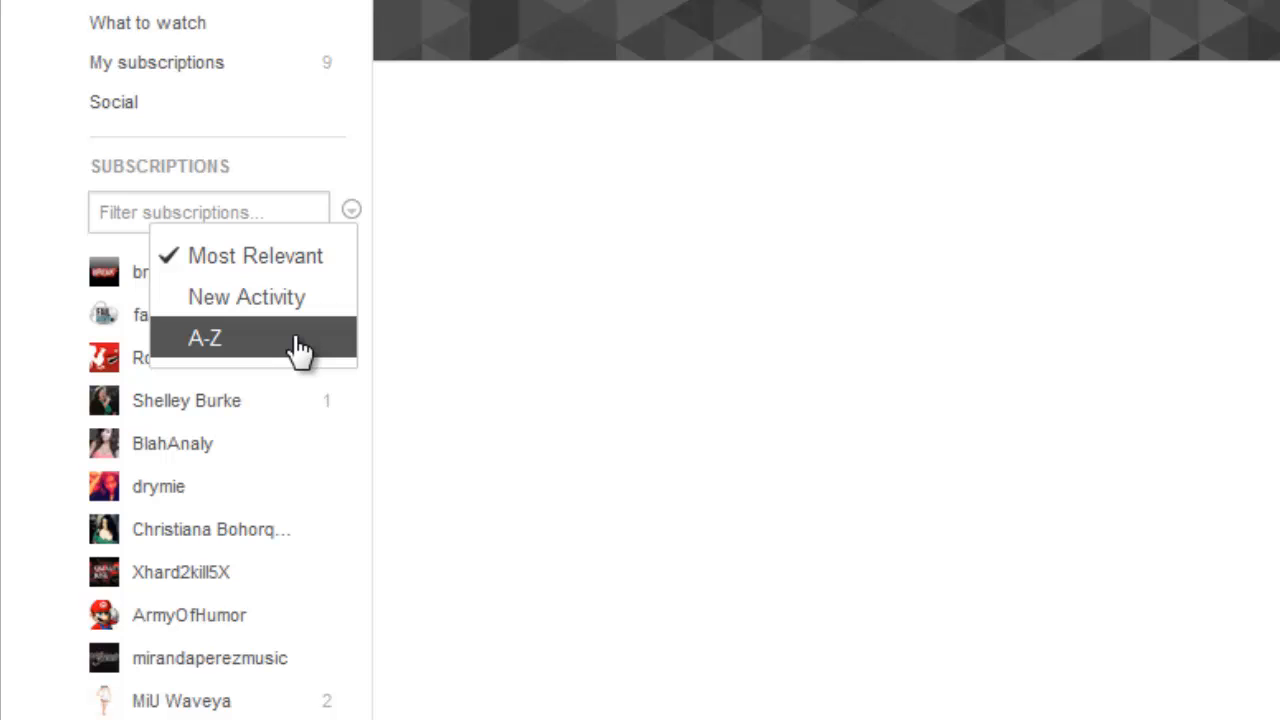
click(205, 338)
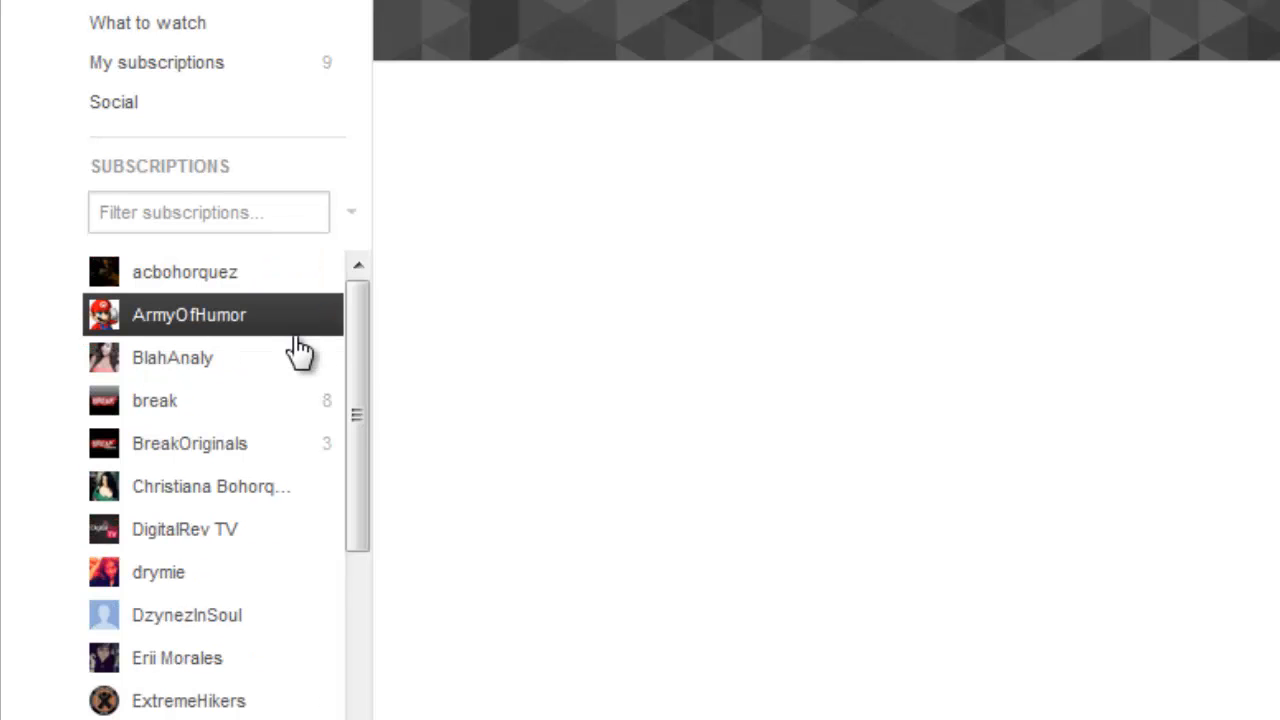
scroll(down, 3)
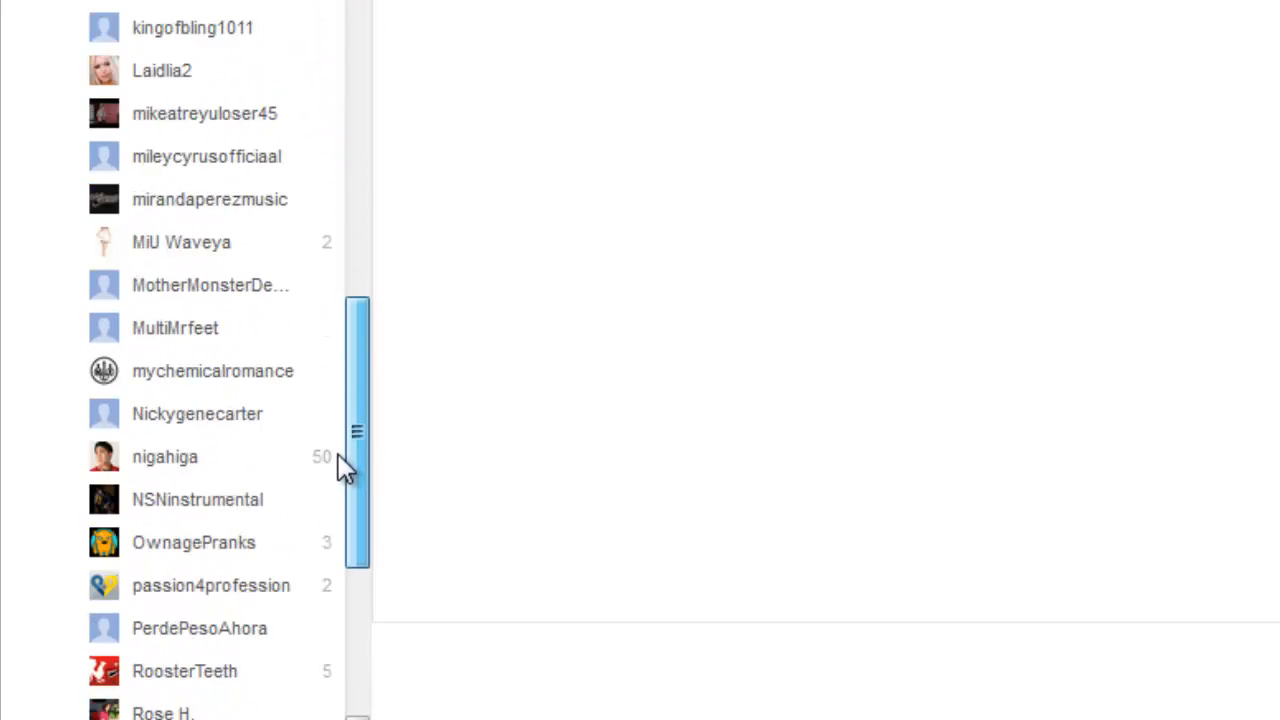
scroll(down, 3)
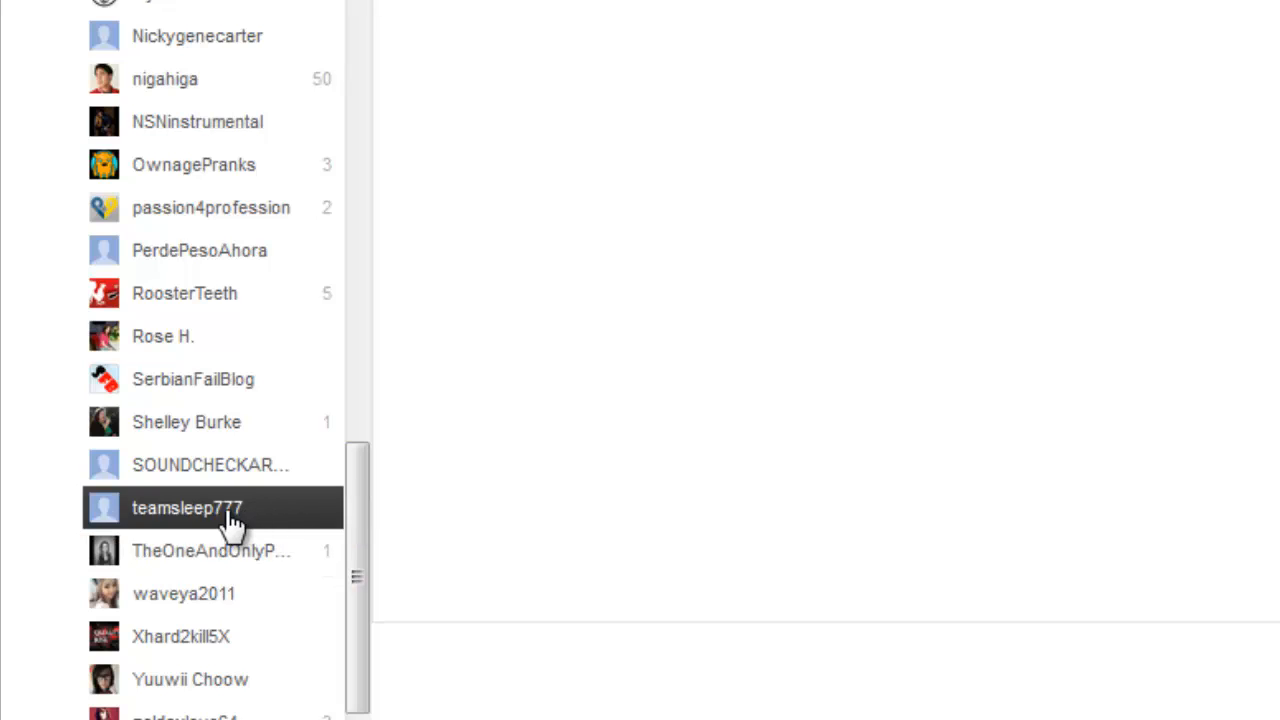
mouse_move(285, 518)
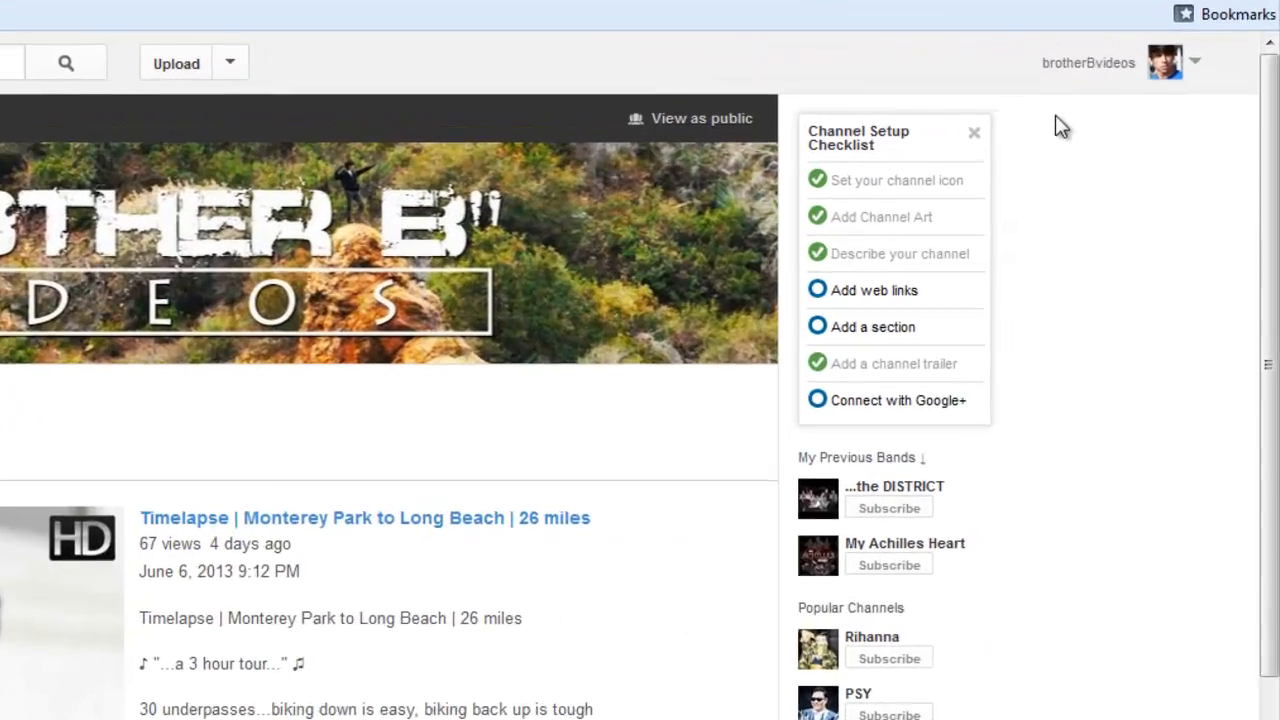
- Open the Address Book via the account menu and Inbox, then scroll the channel list
click(1165, 62)
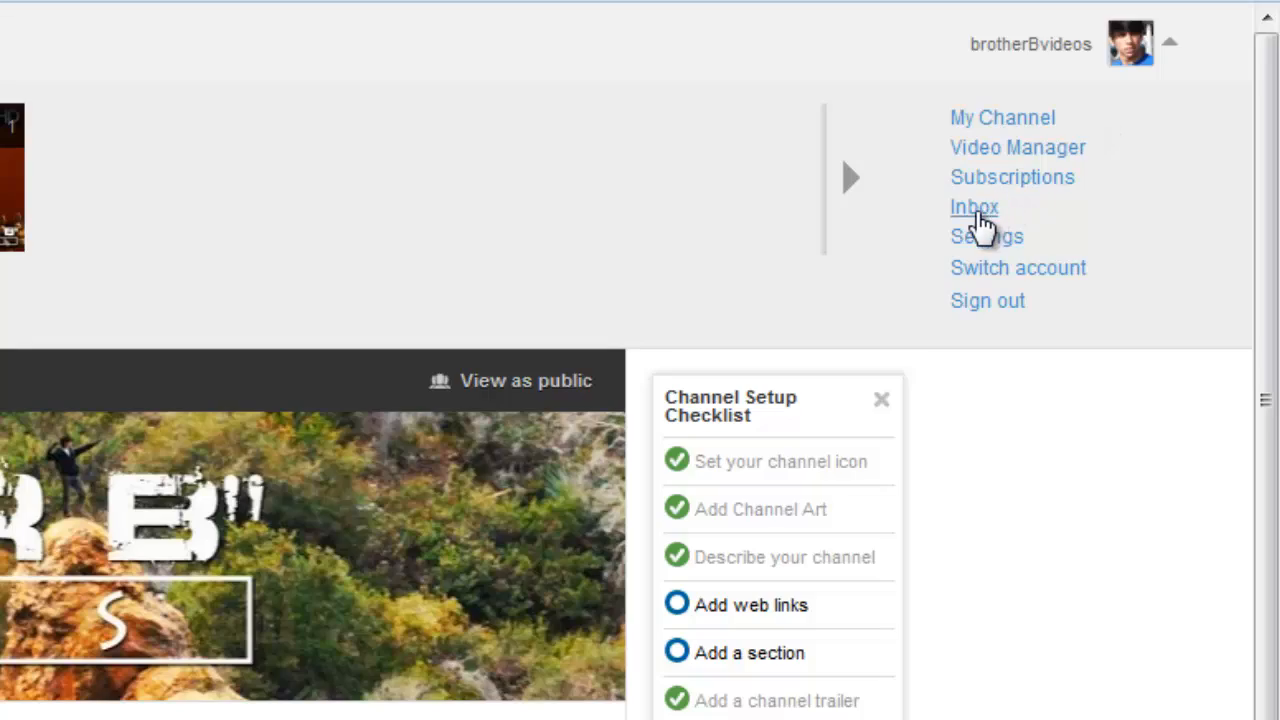
click(974, 206)
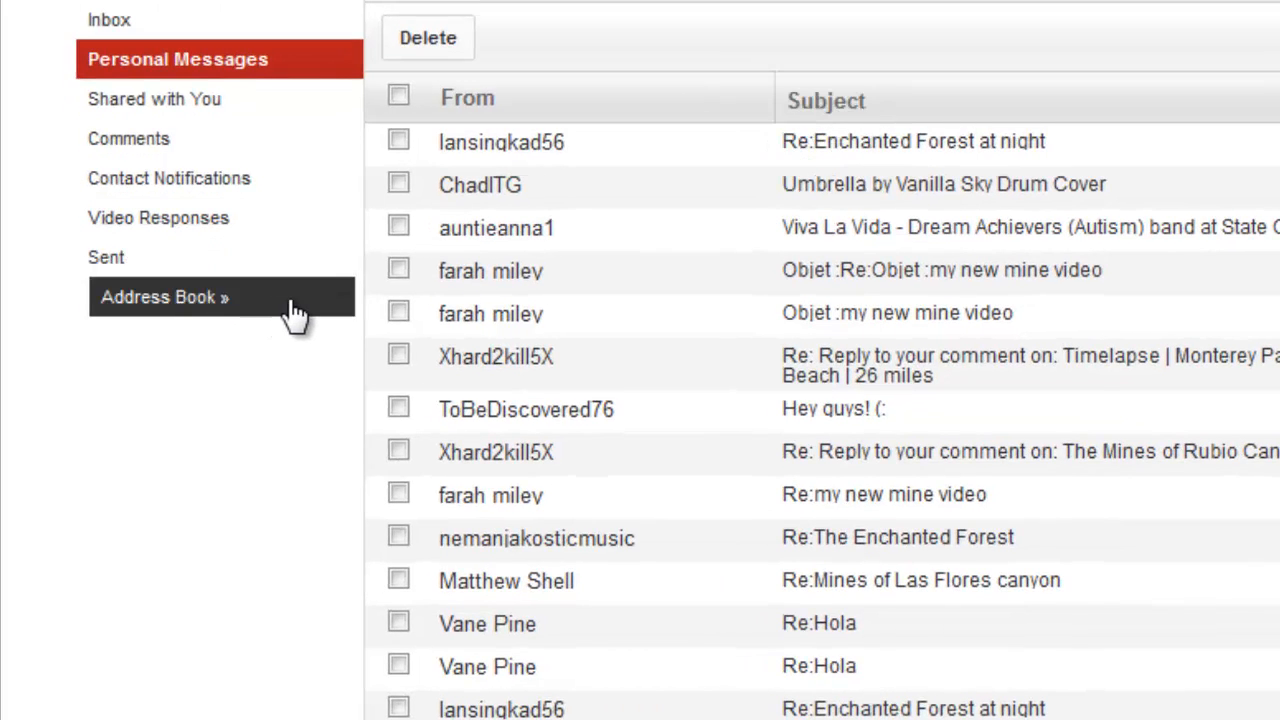
click(164, 297)
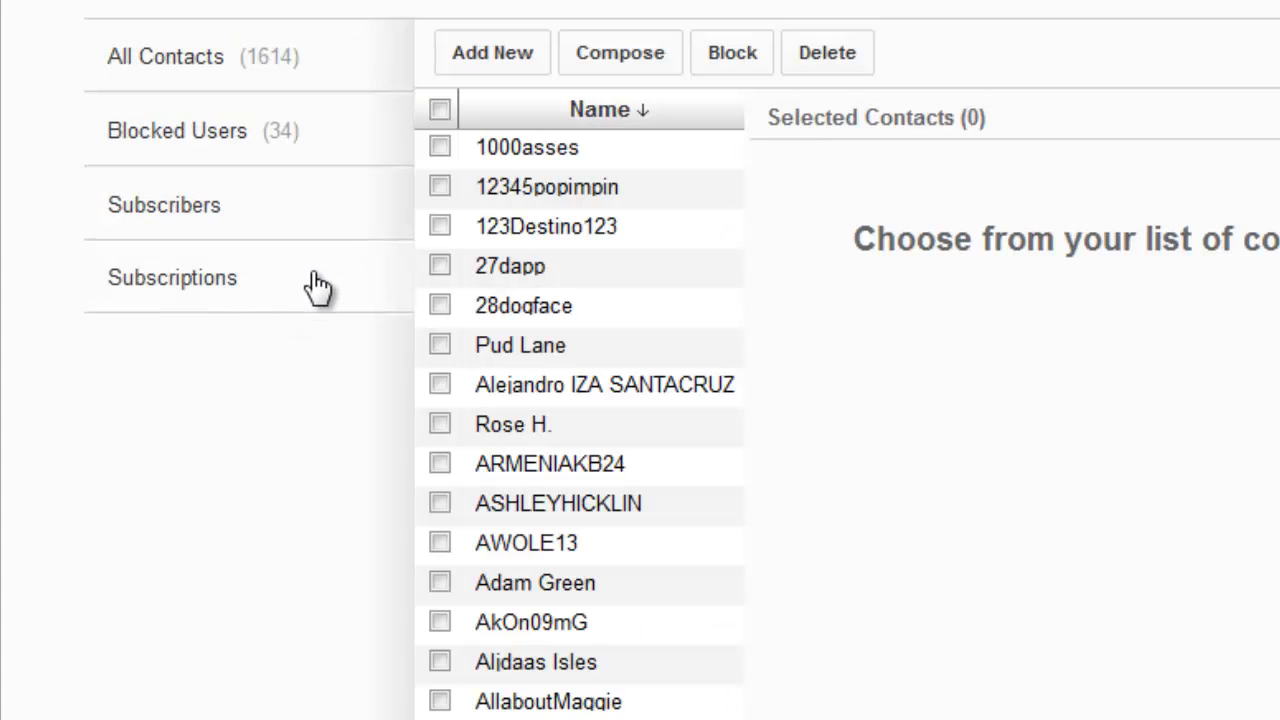
mouse_move(328, 278)
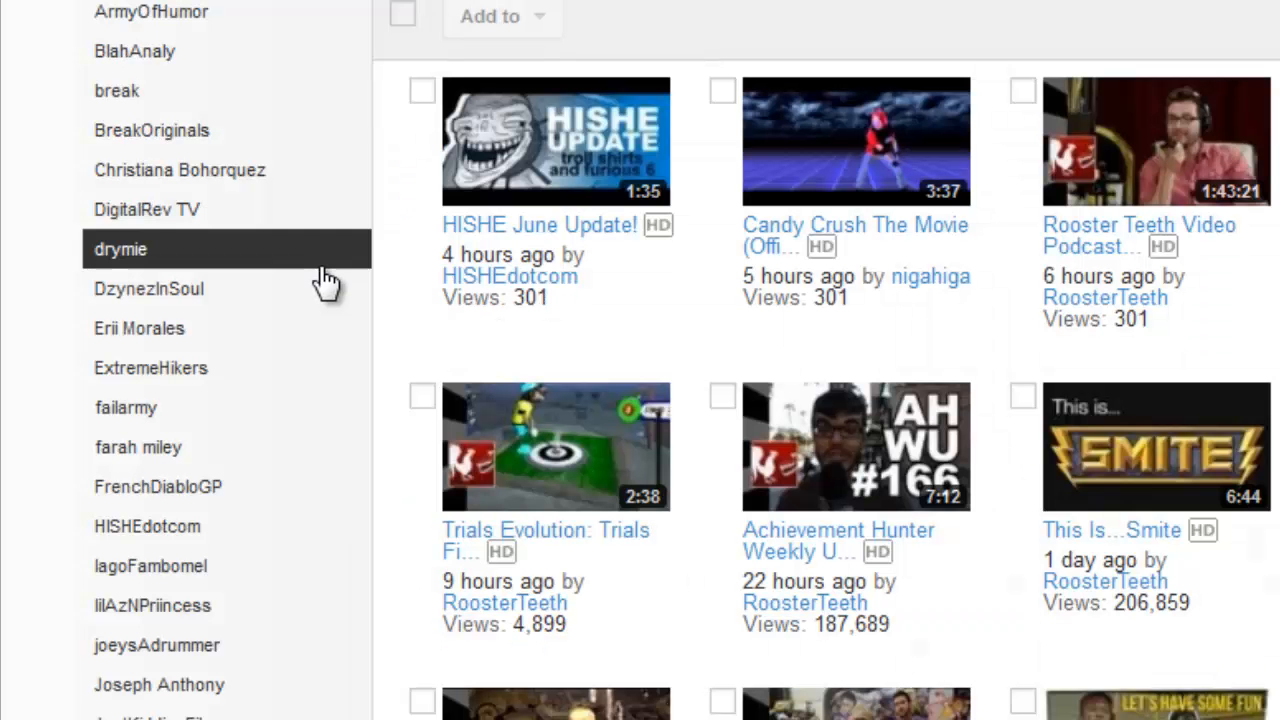
mouse_move(140, 328)
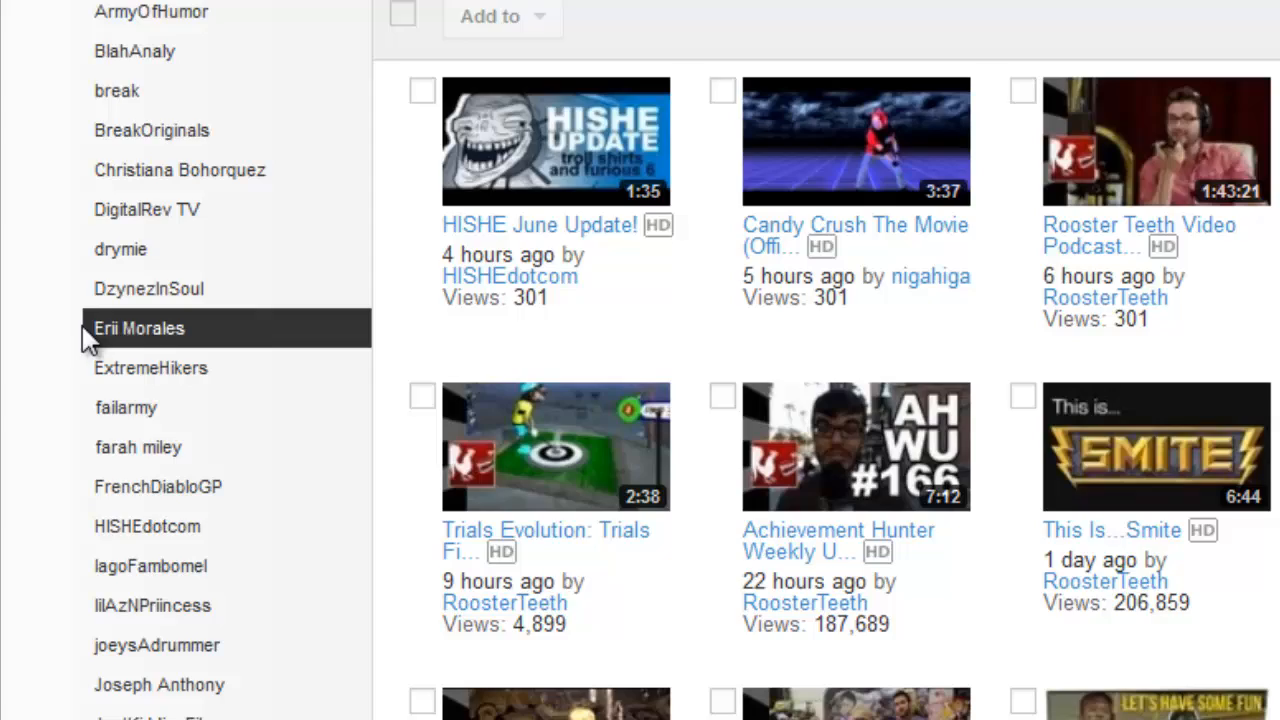
scroll(down, 3)
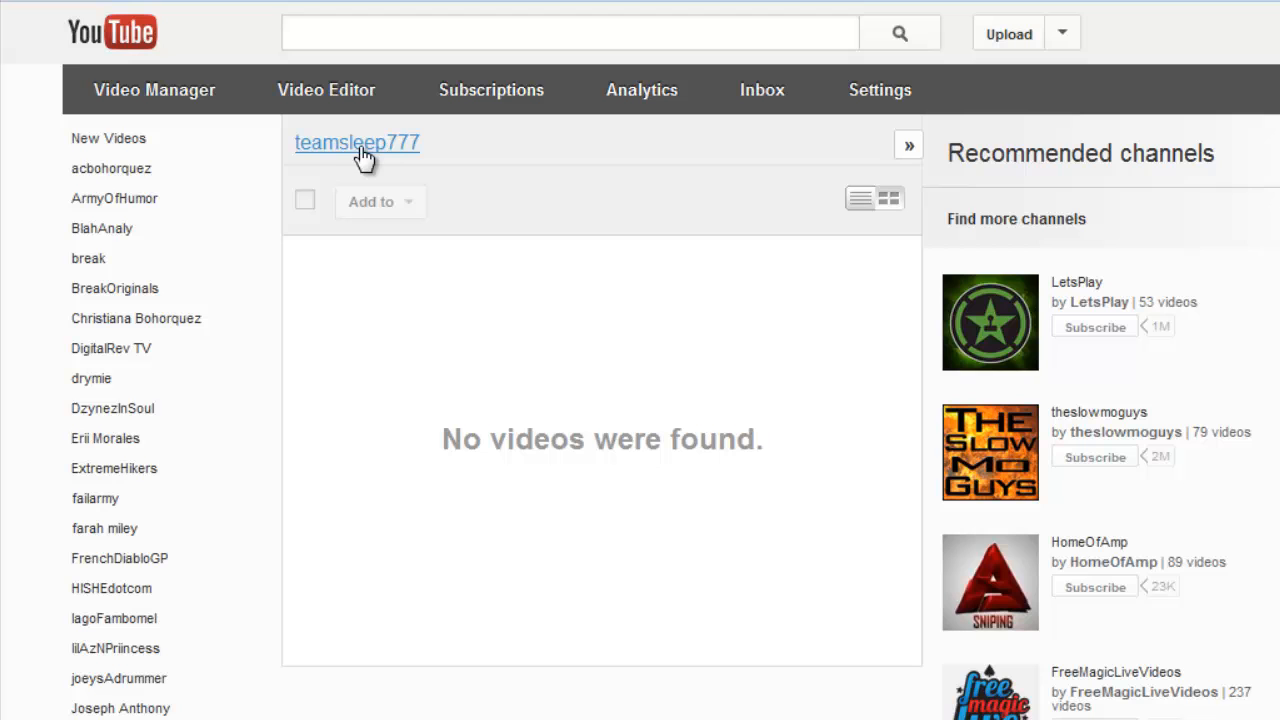
mouse_move(348, 155)
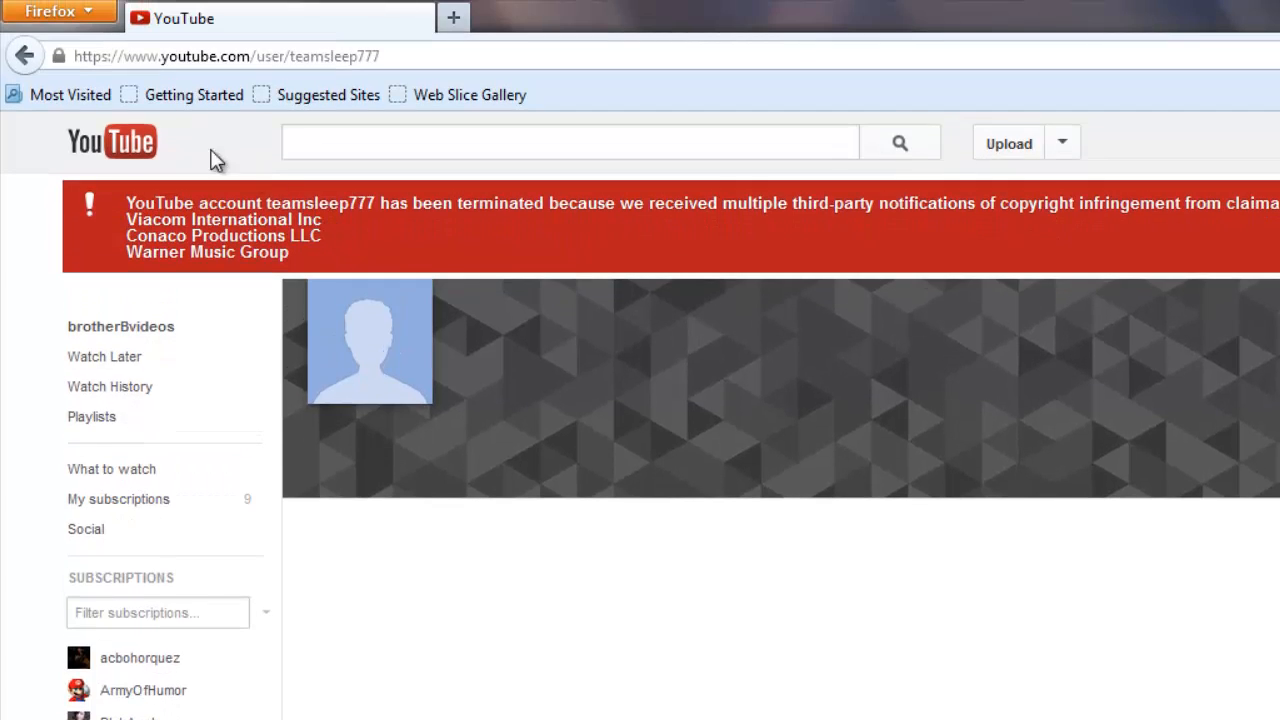
- Go back to teamsleep777's empty feed and copy its username
click(24, 55)
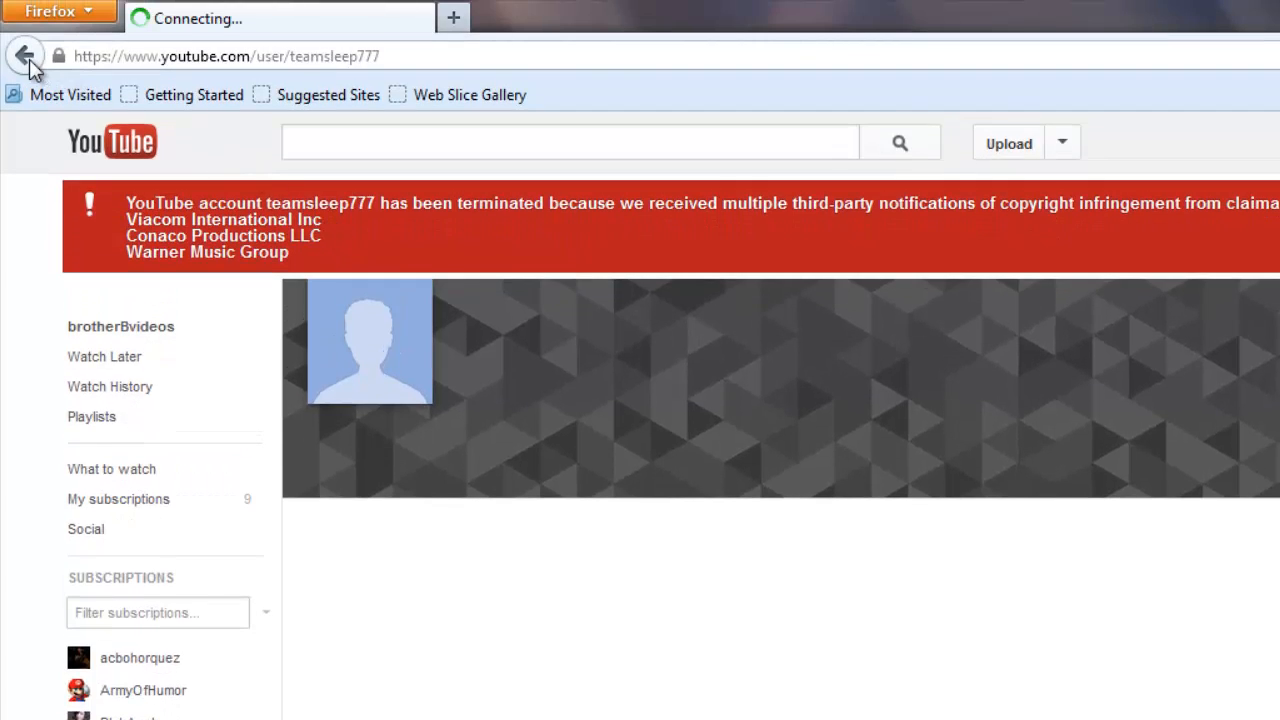
click(24, 56)
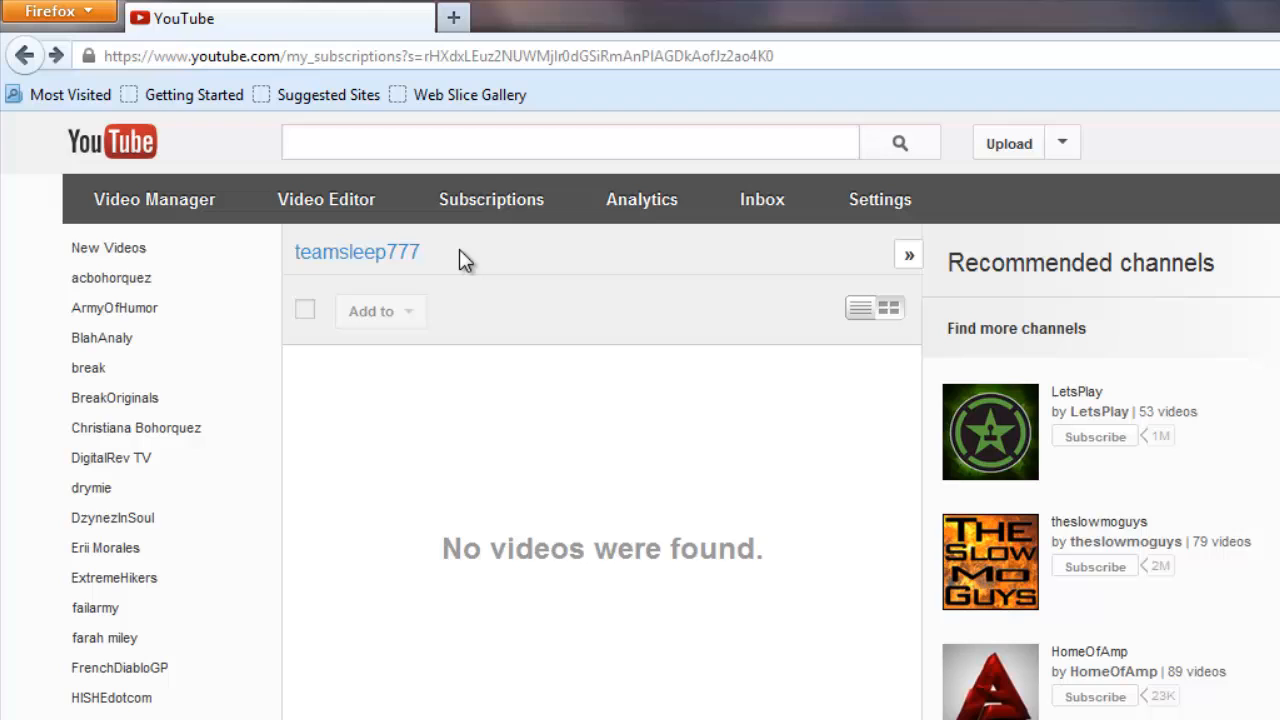
double_click(356, 252)
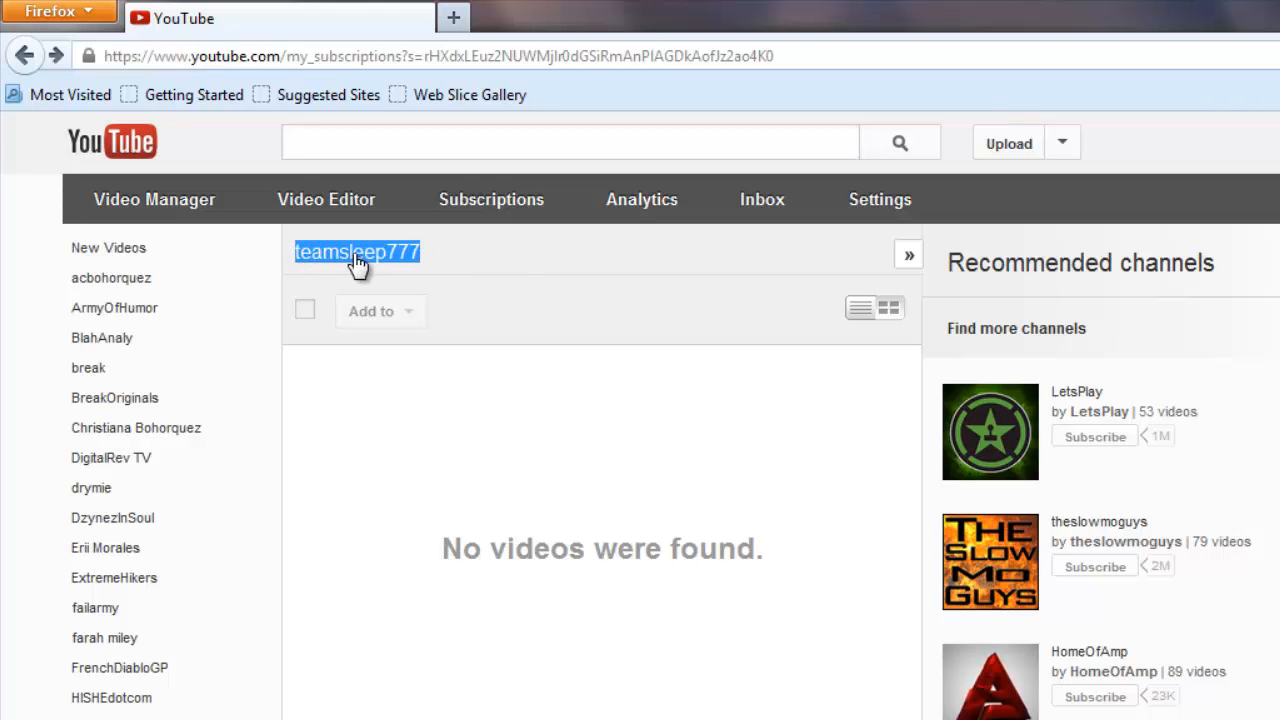
right_click(357, 251)
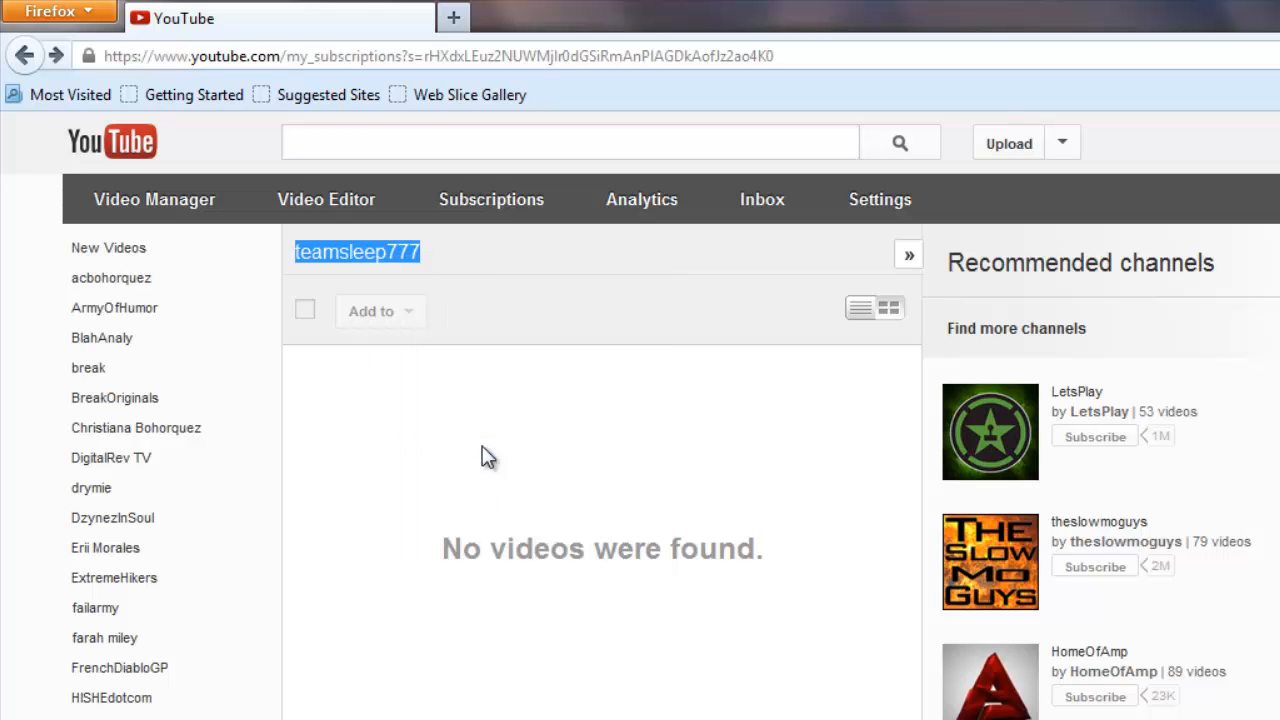
click(762, 199)
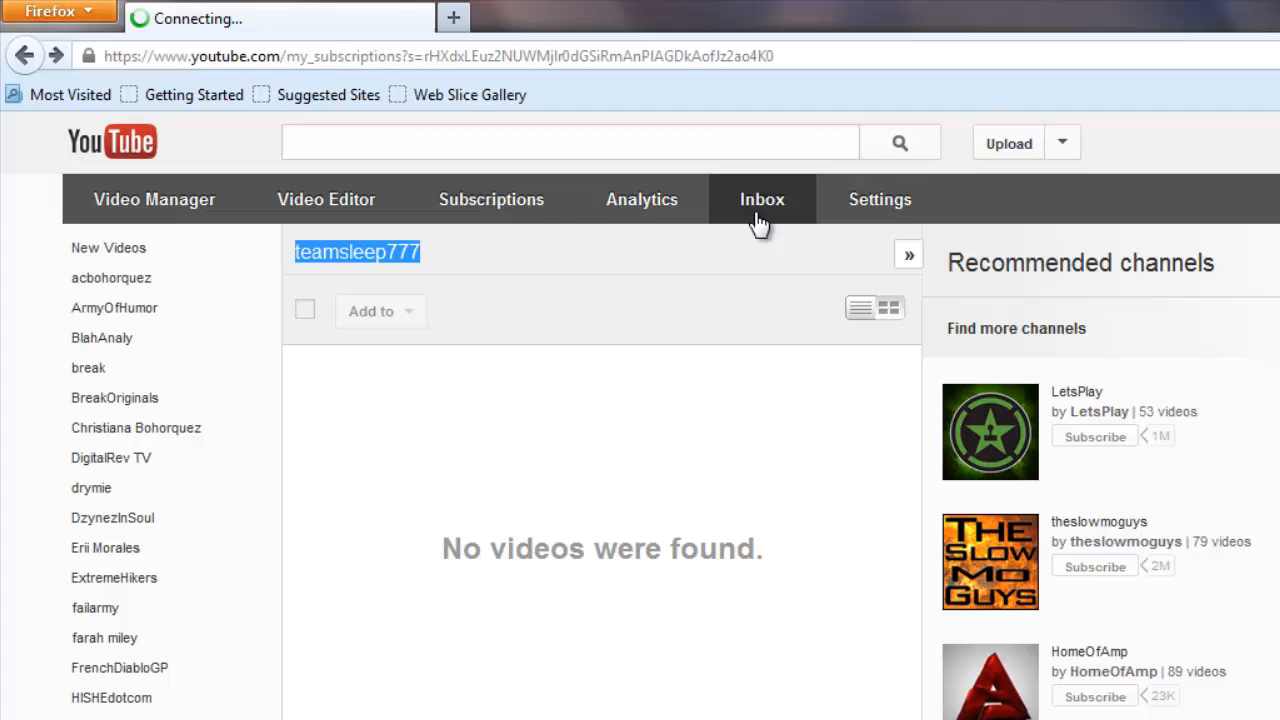
click(762, 199)
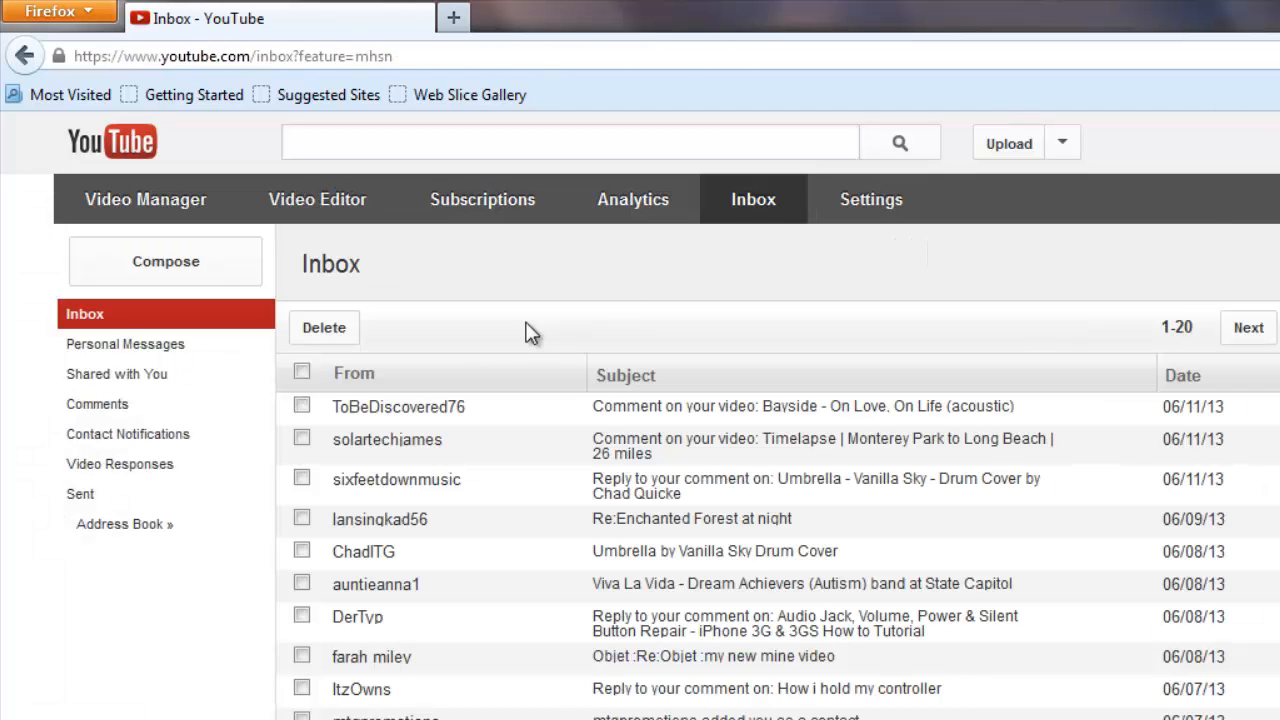
click(124, 523)
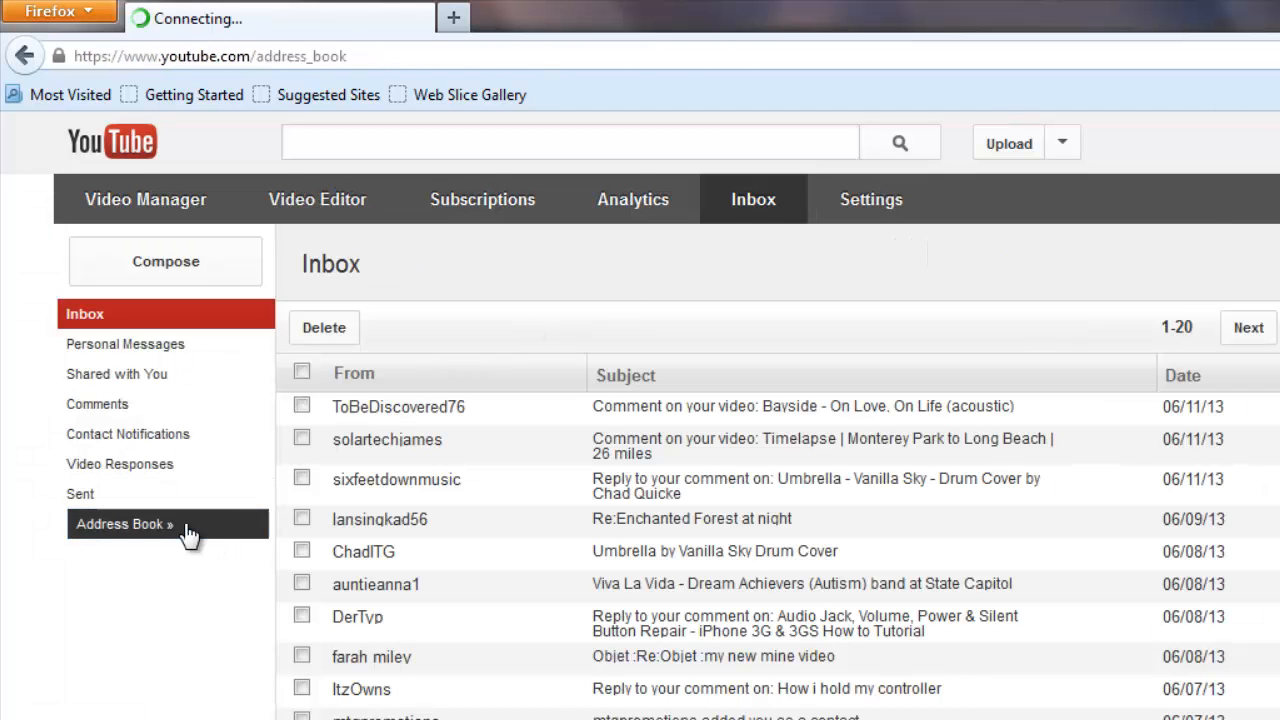
click(124, 524)
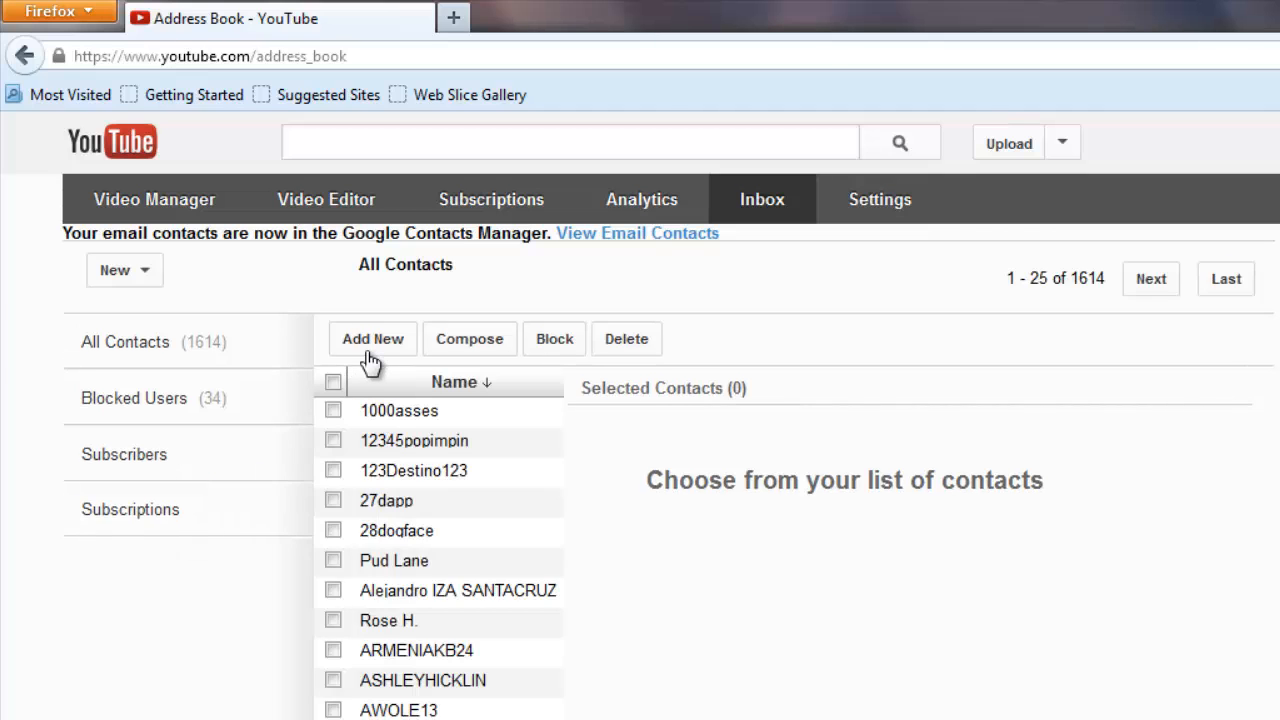
click(372, 338)
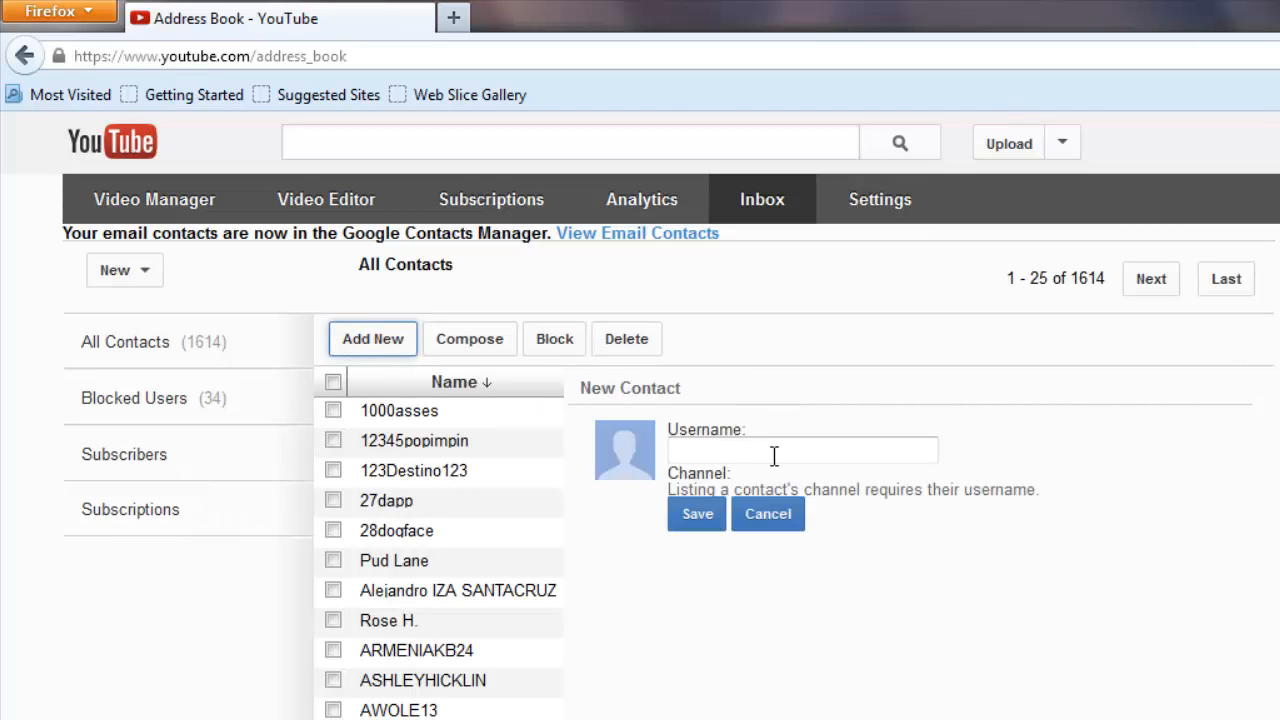
right_click(800, 450)
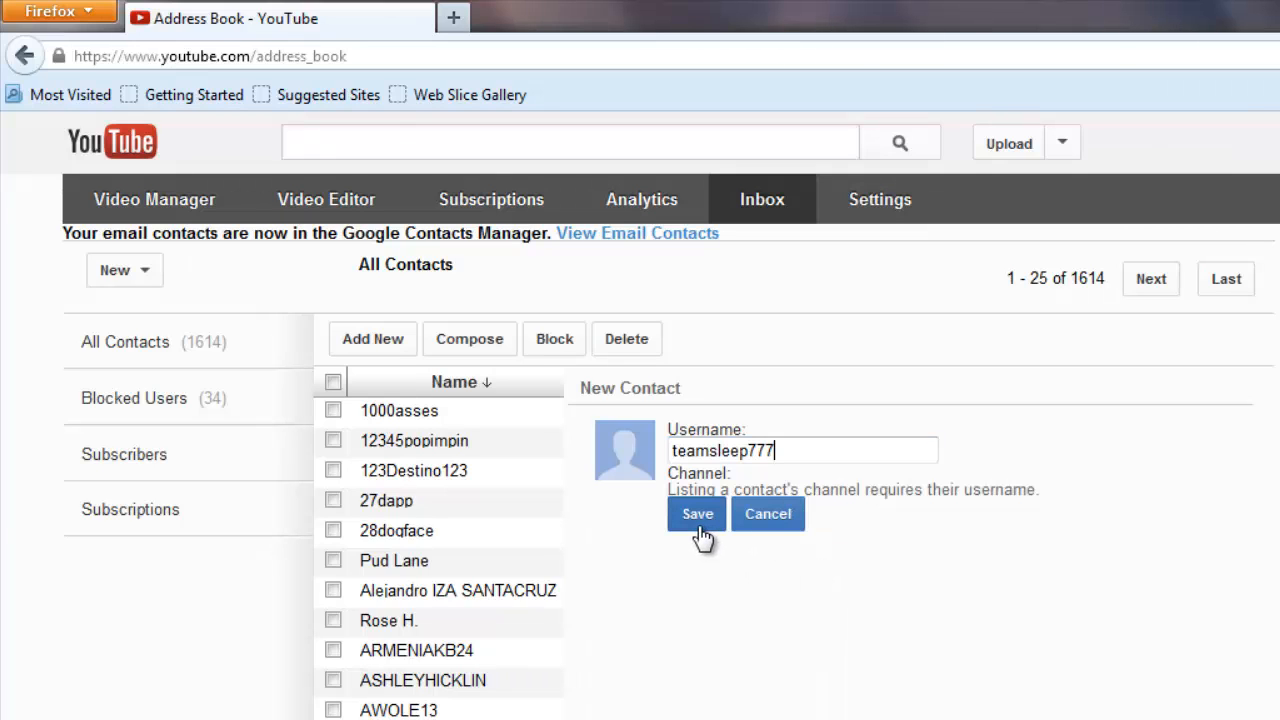
click(697, 513)
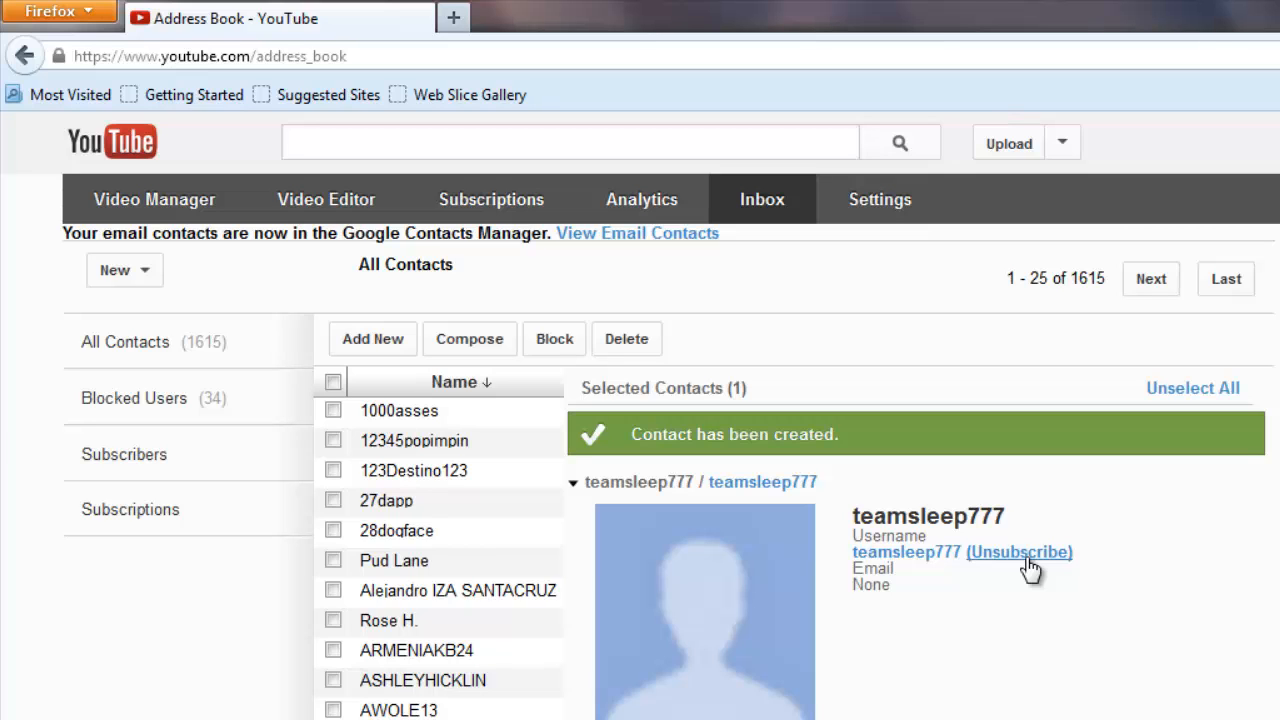
- Unsubscribe from teamsleep777 and delete its contact, returning the count to 1614
click(1018, 552)
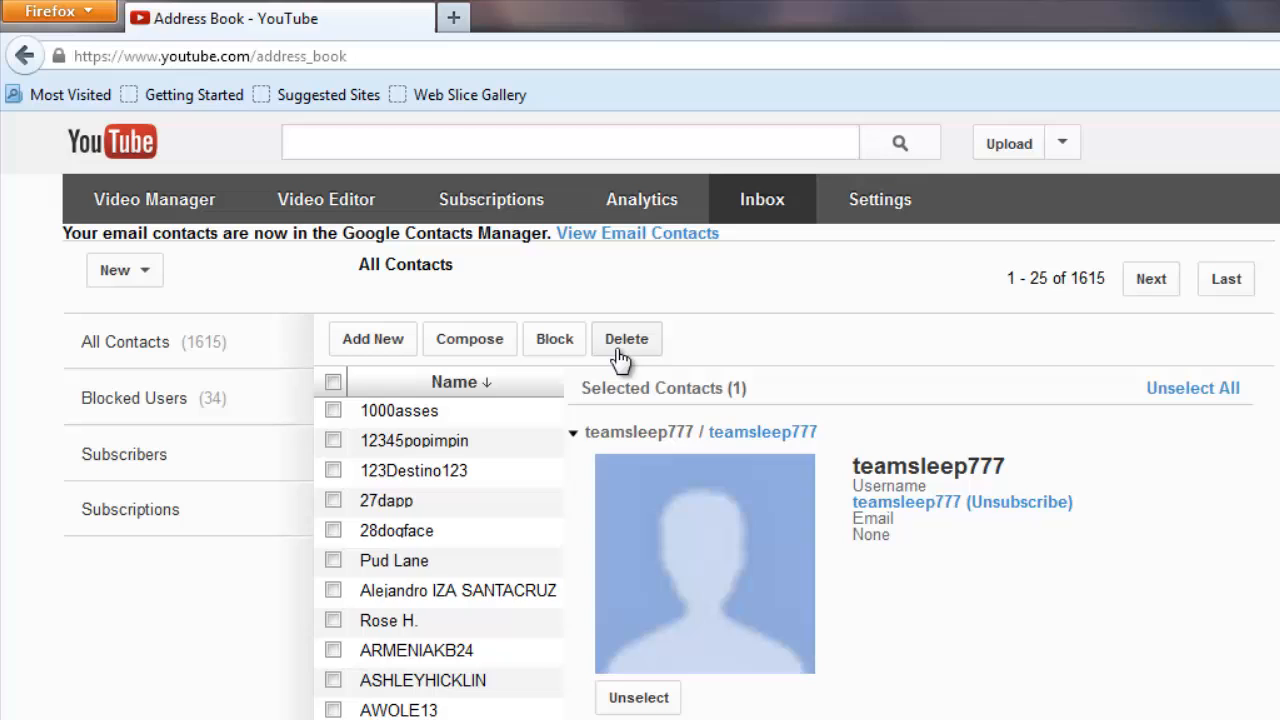
click(626, 338)
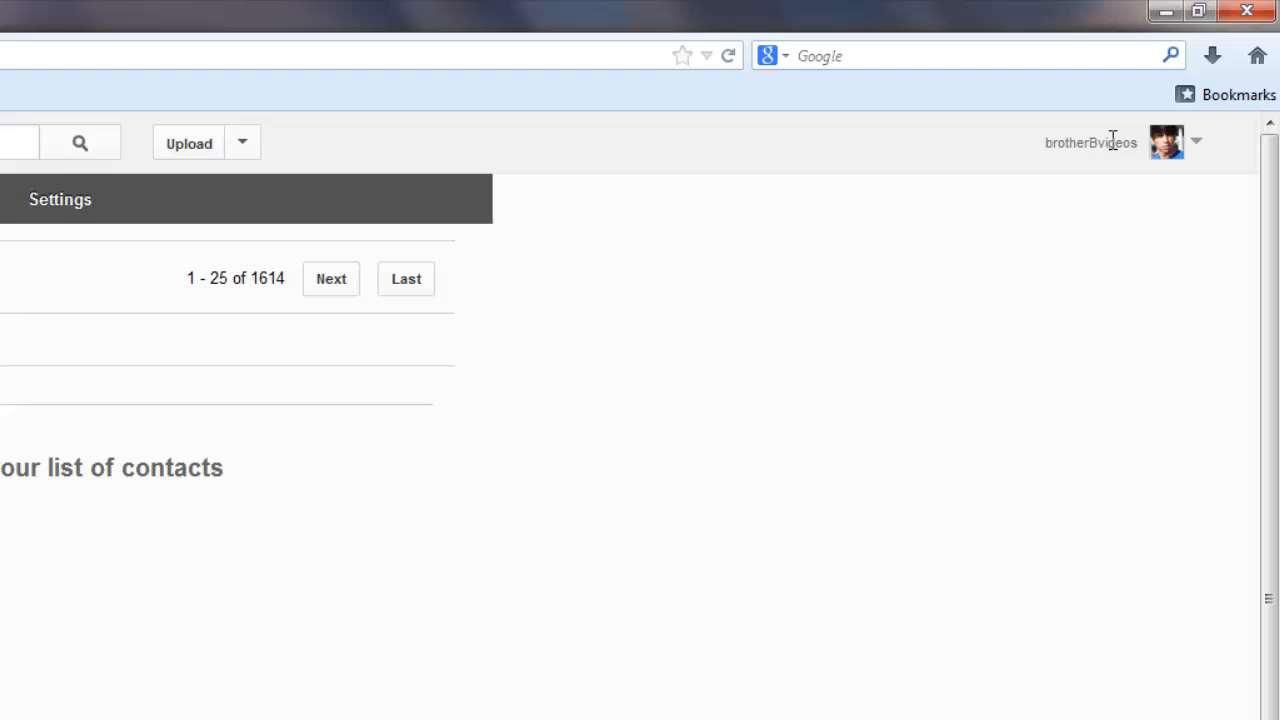
- Choose My Channel from the account avatar dropdown
click(1196, 142)
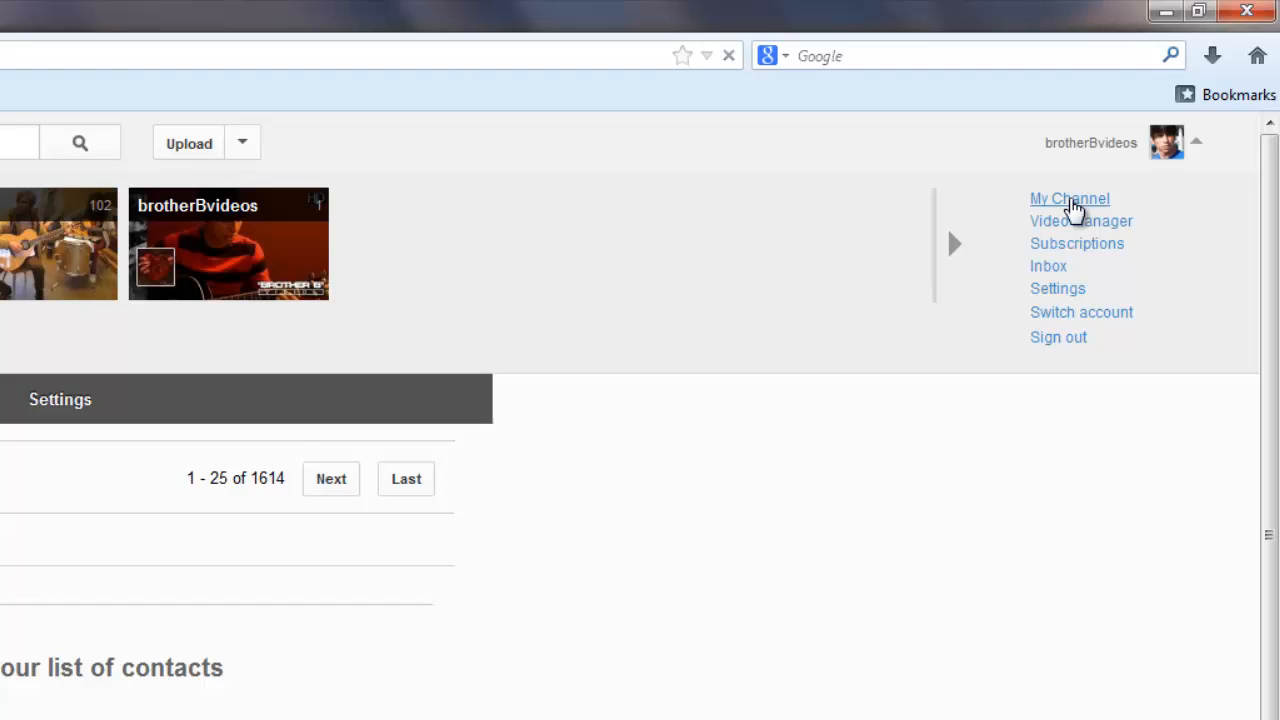
click(1069, 198)
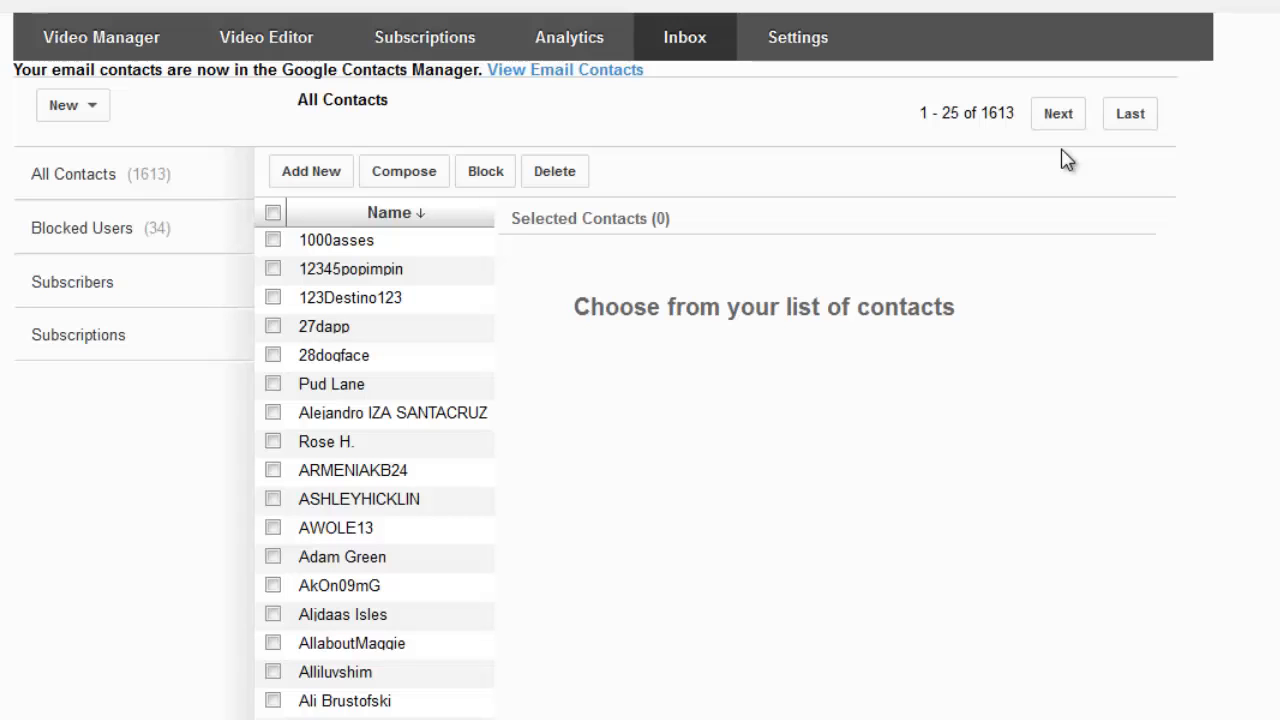
- Page forward three times to contacts 76–100 and start a blank new contact
click(1057, 113)
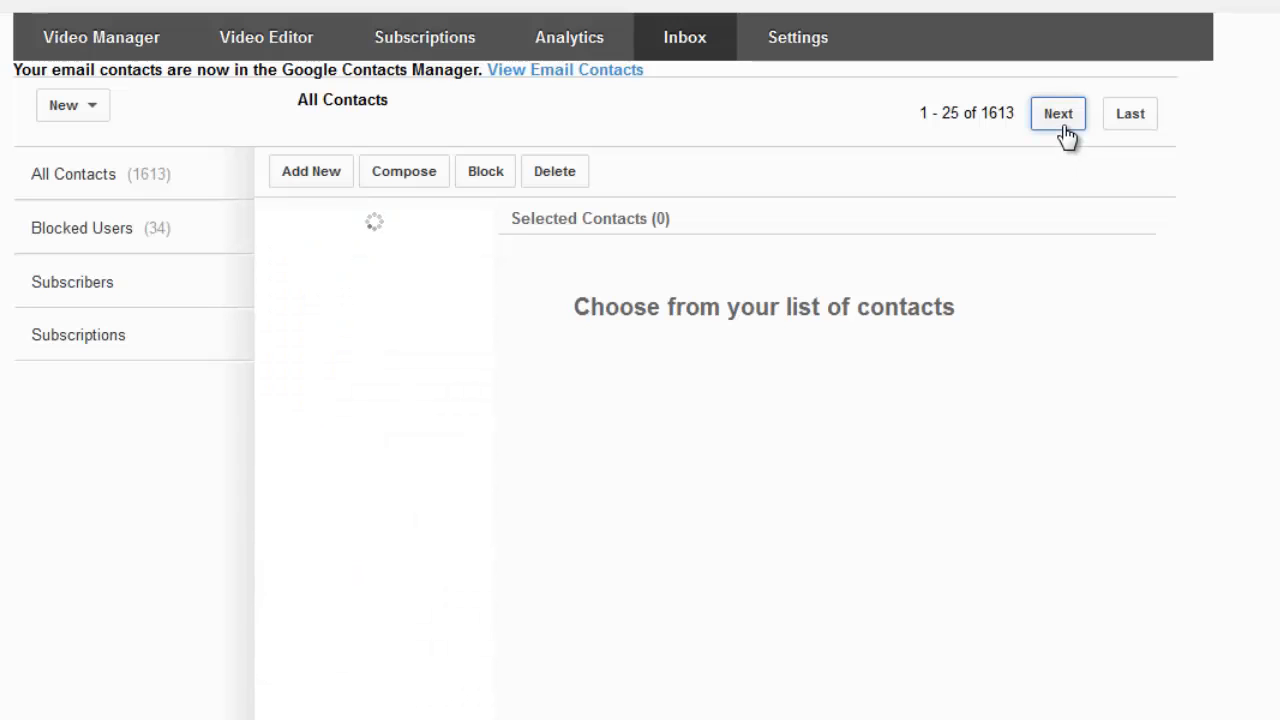
click(1058, 113)
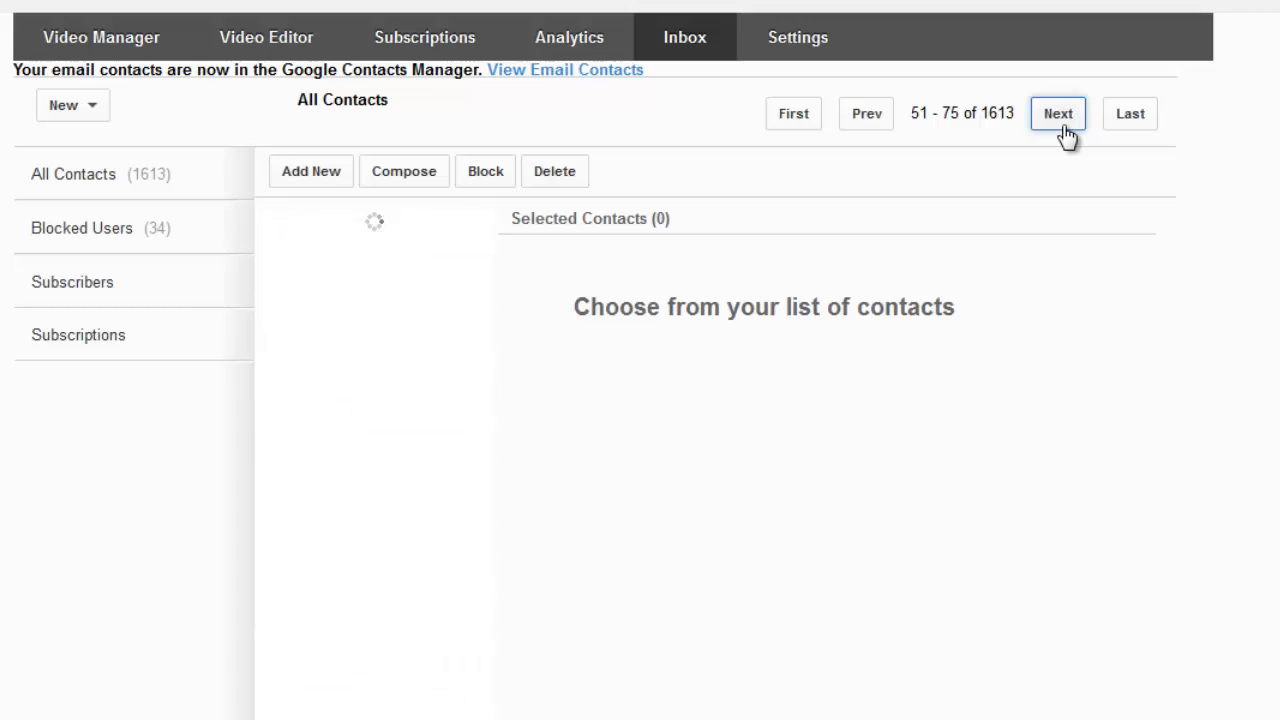
click(1058, 113)
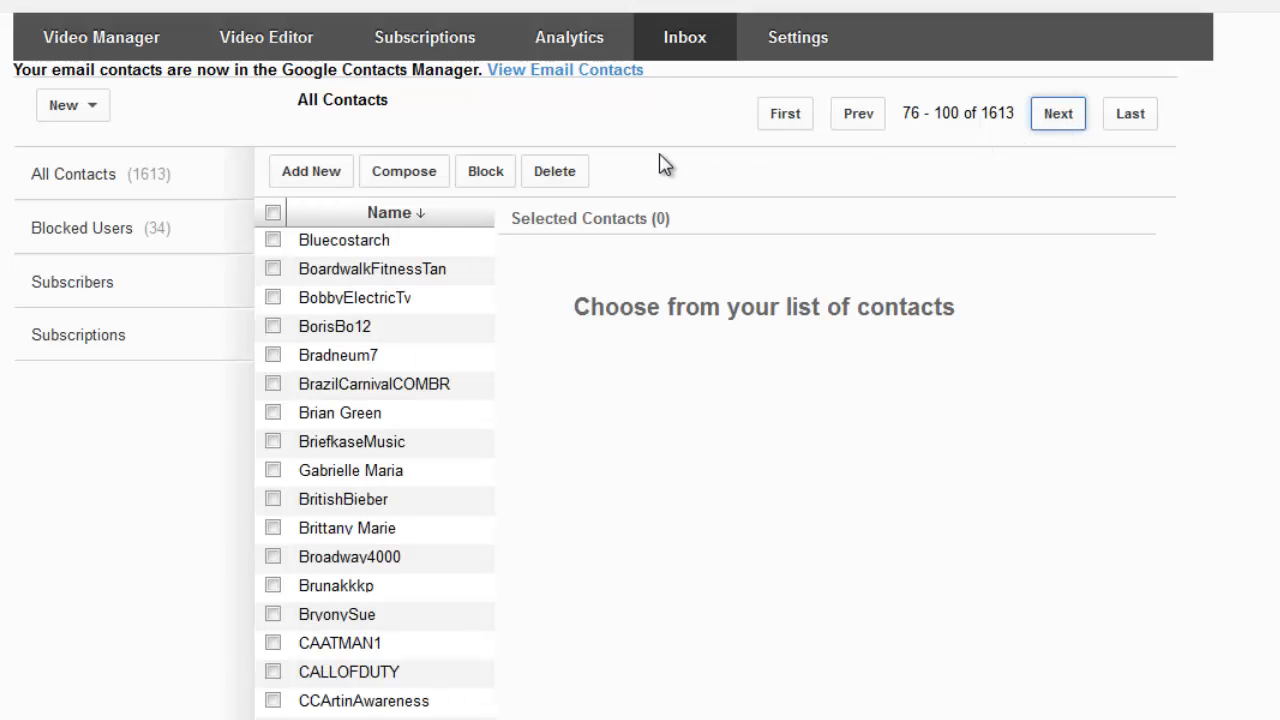
click(311, 171)
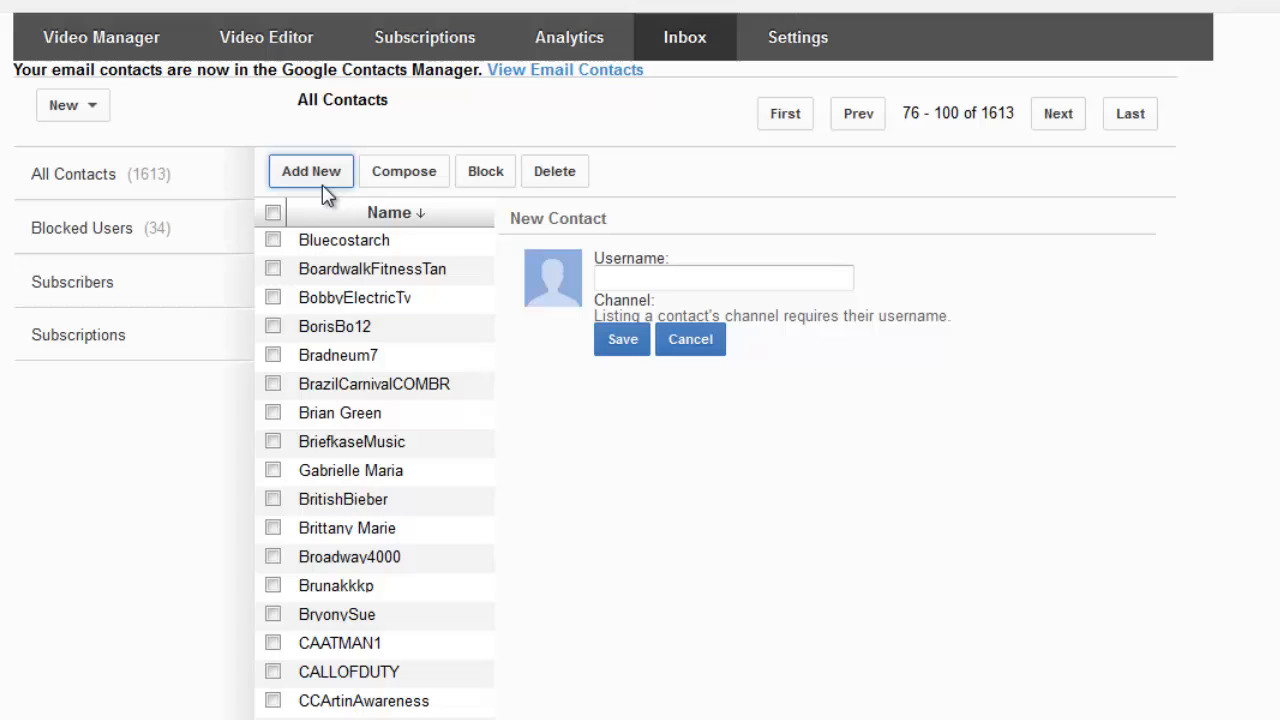
right_click(723, 277)
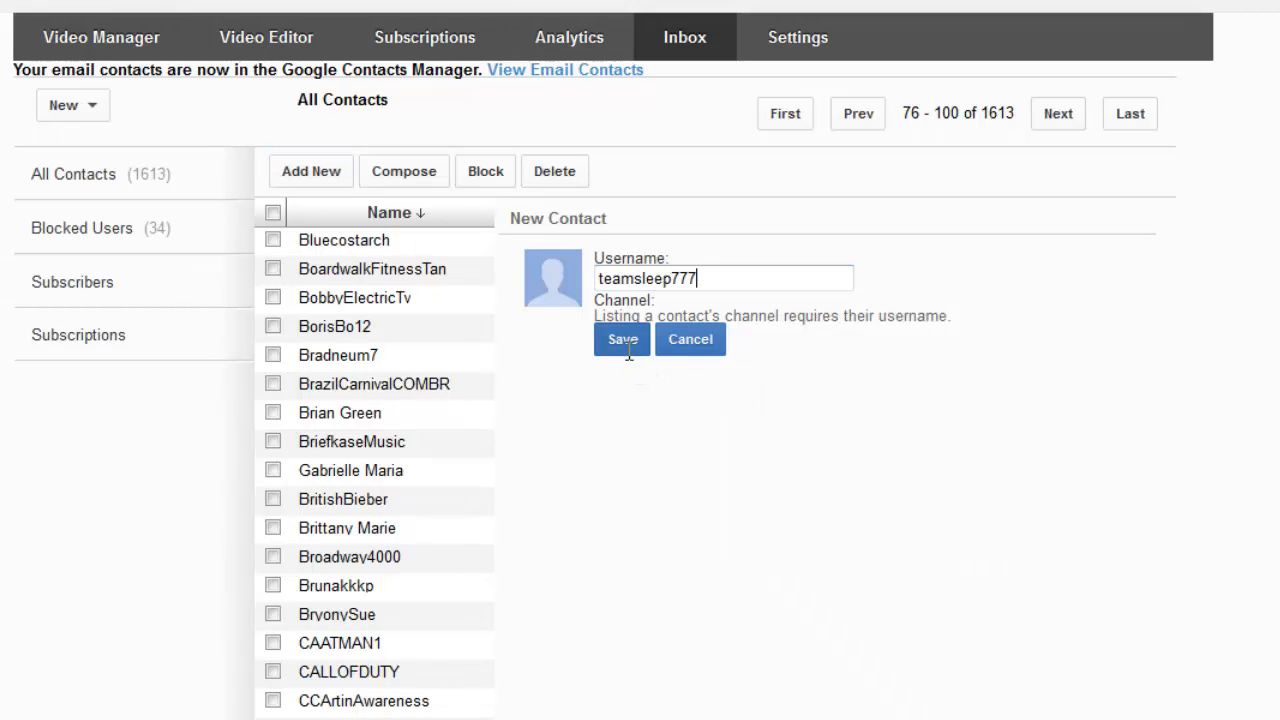
click(621, 339)
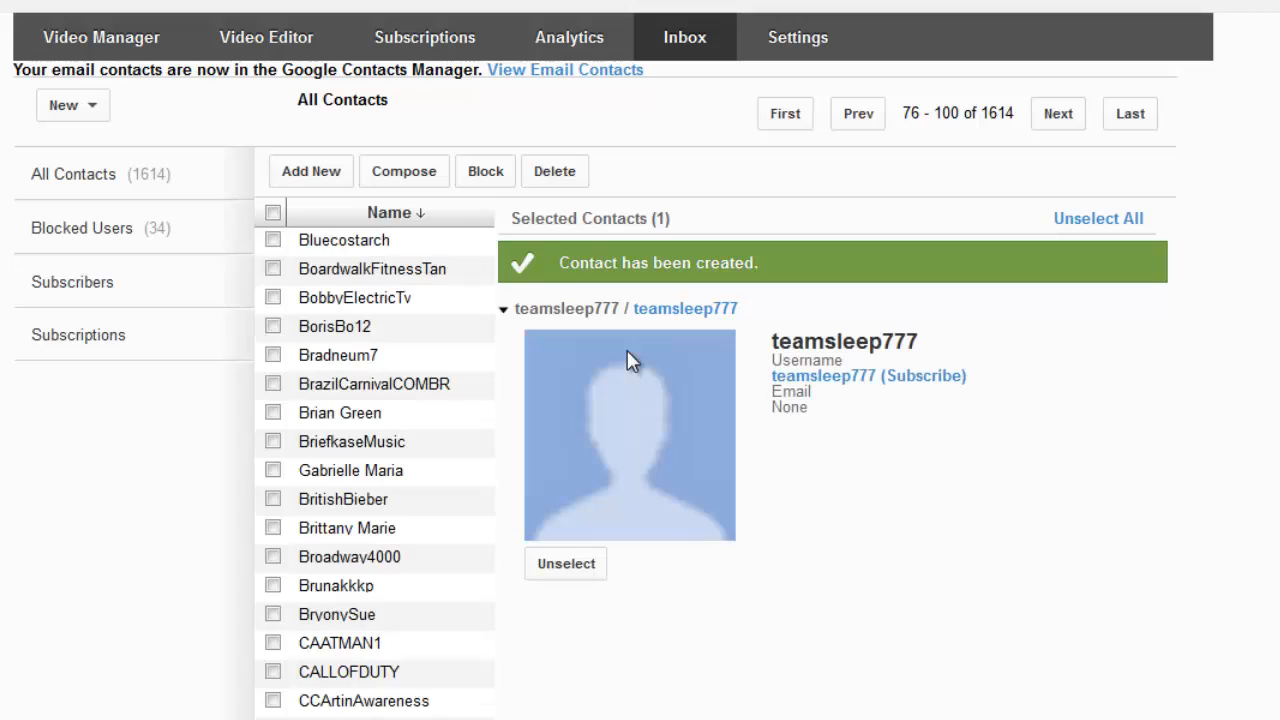
mouse_move(461, 270)
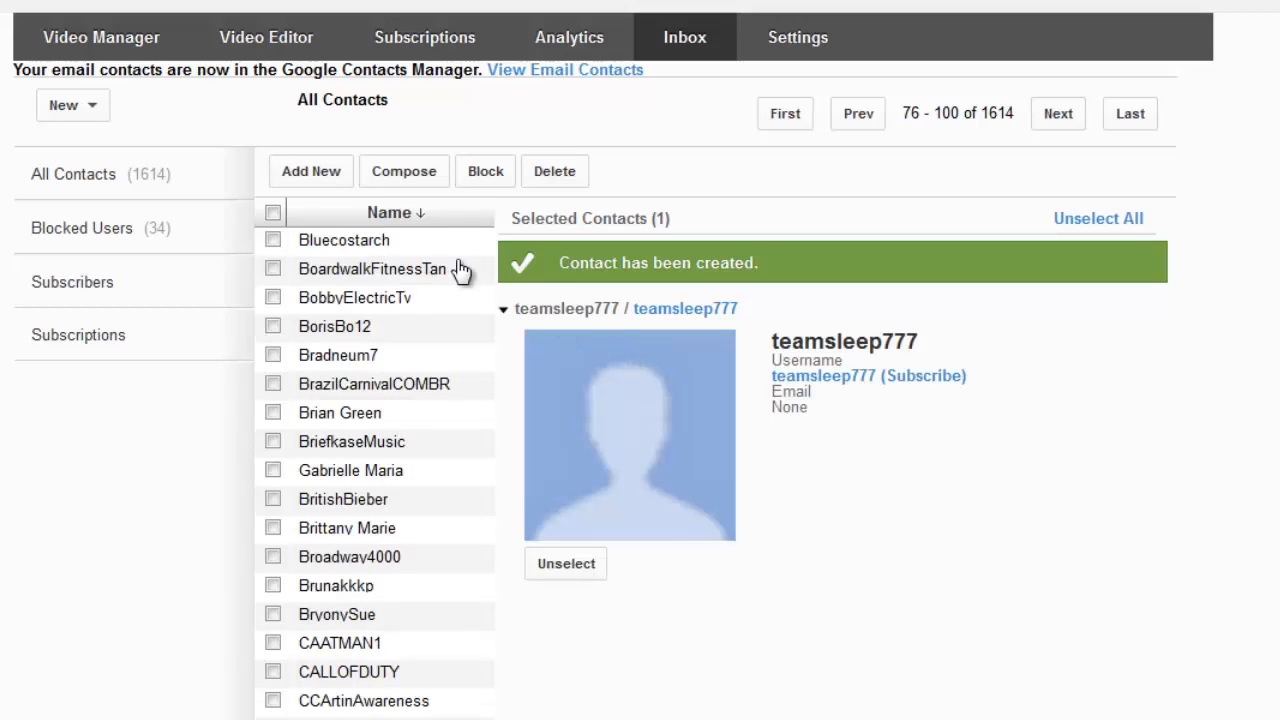
click(311, 171)
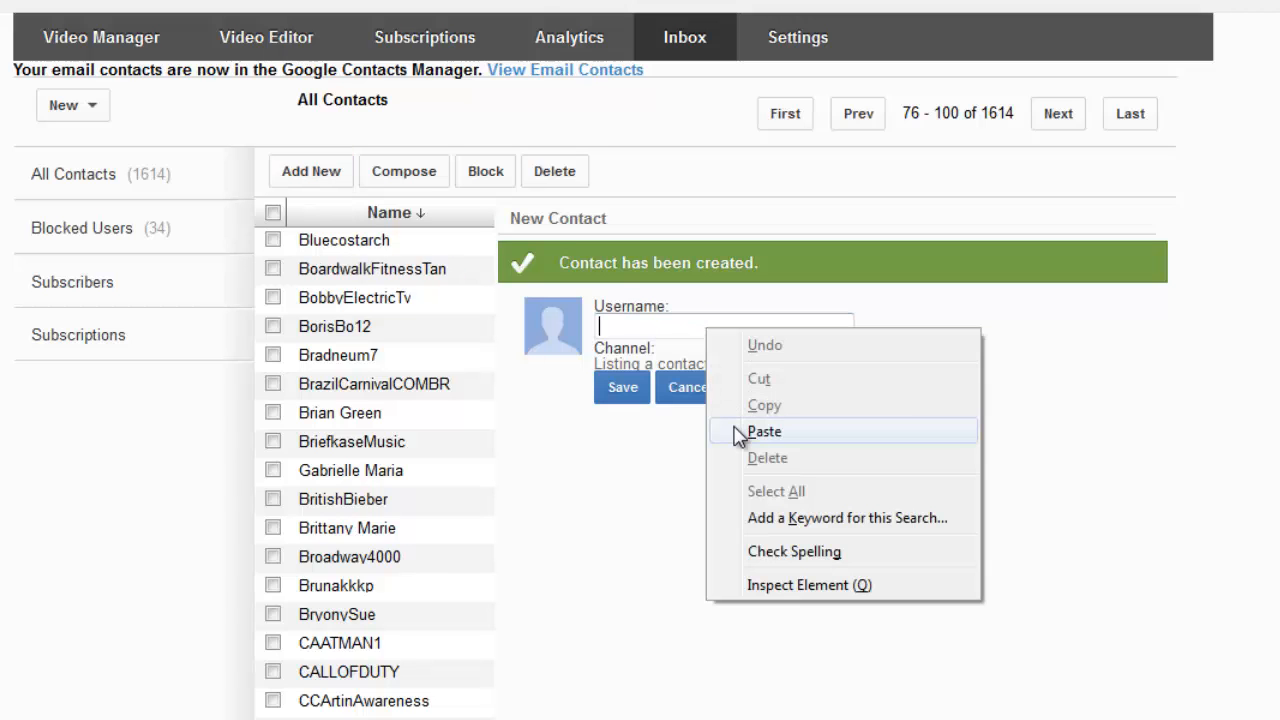
click(622, 387)
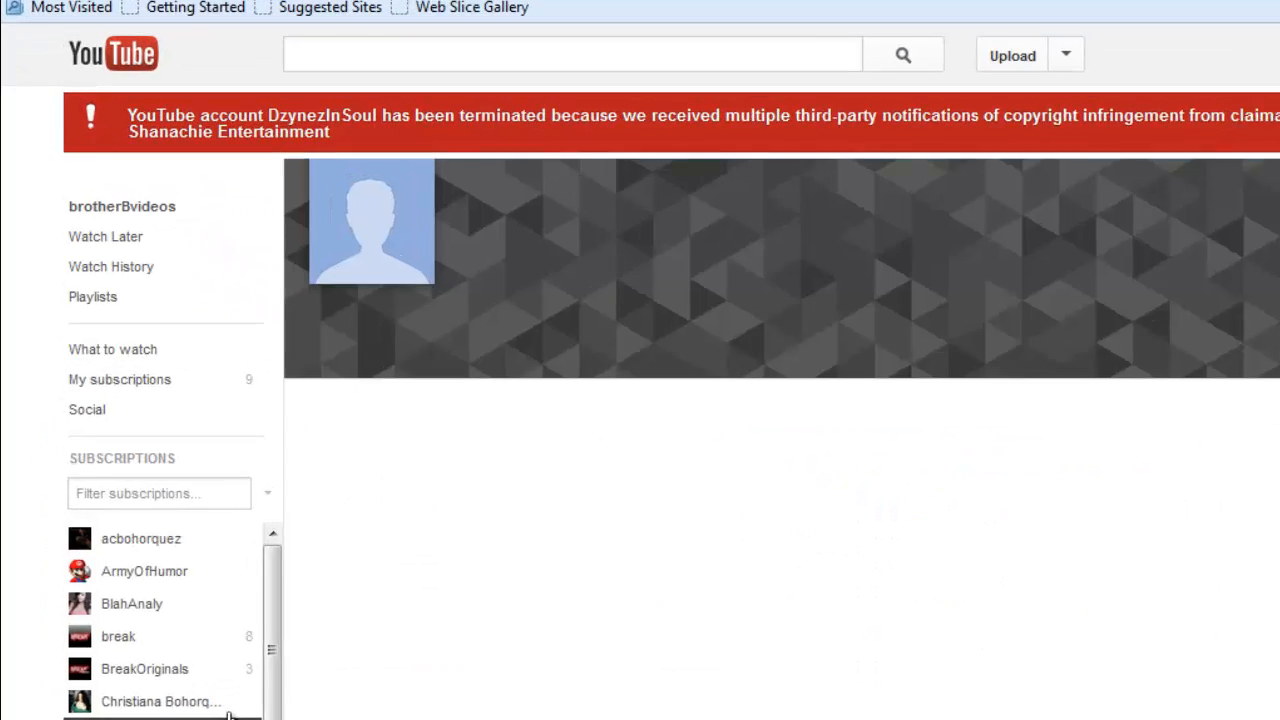
- Open Address Book » and scroll through All Contacts
right_click(385, 115)
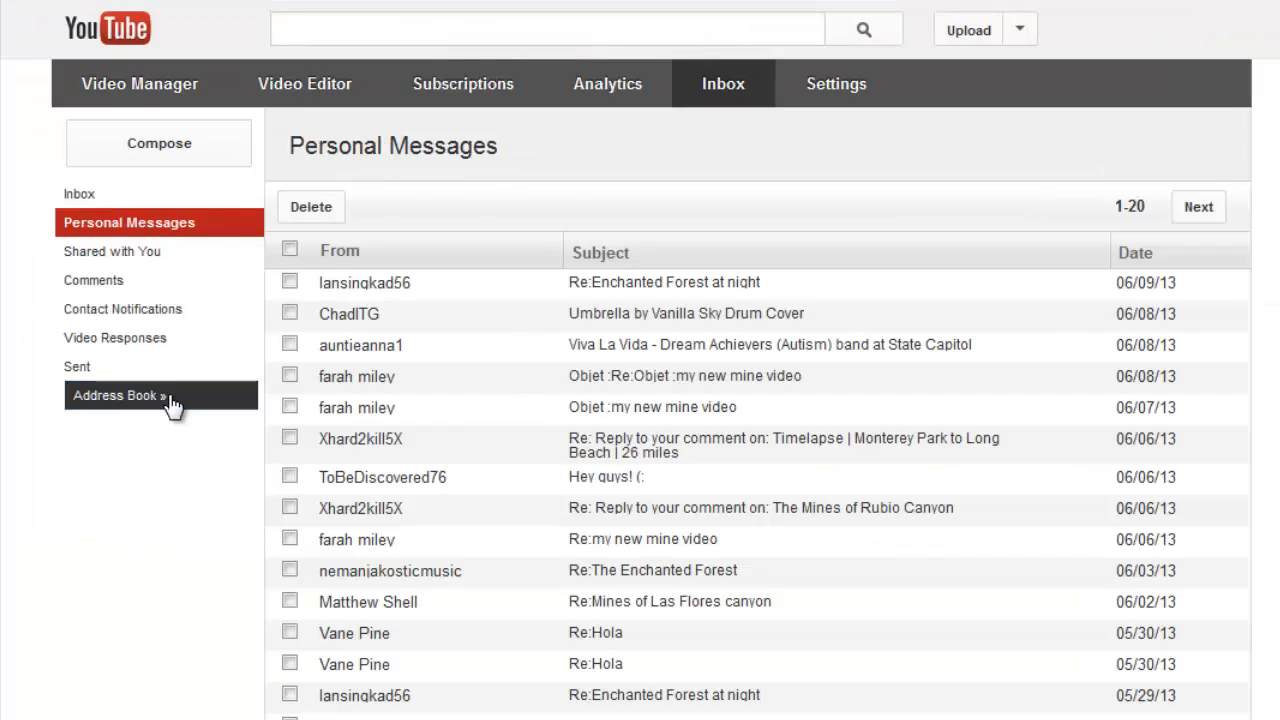
click(117, 395)
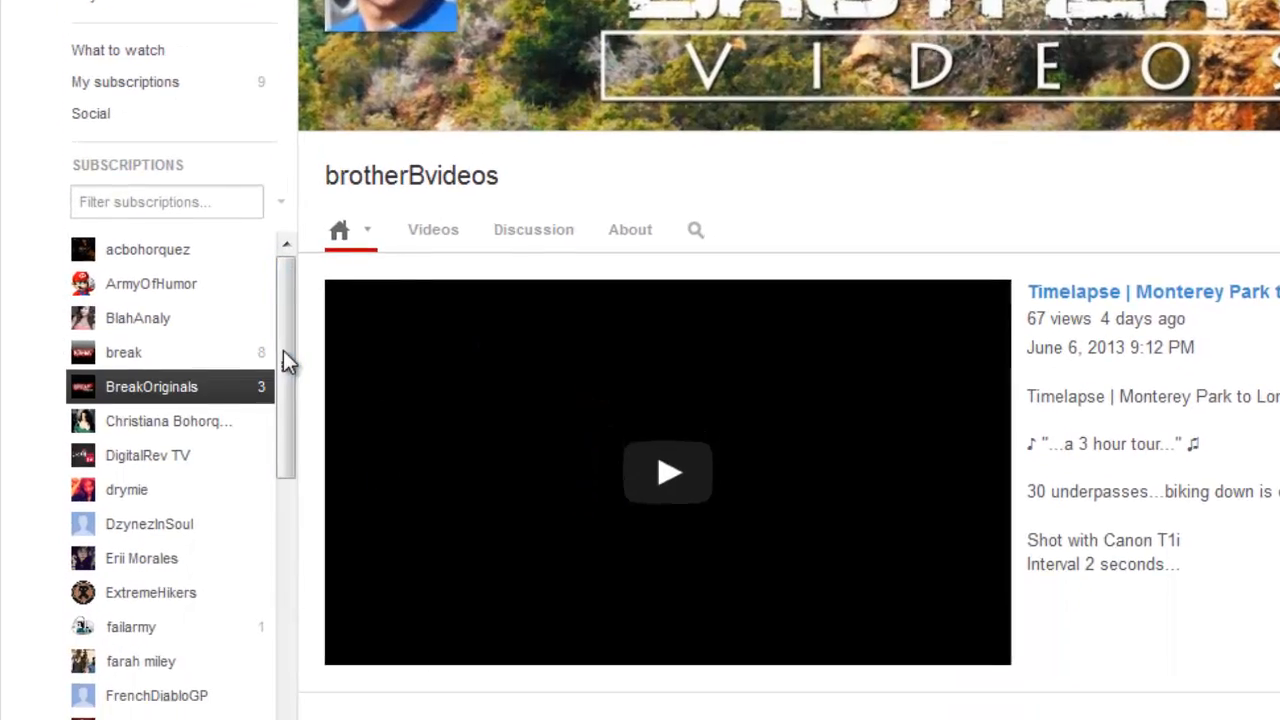
scroll(down, 3)
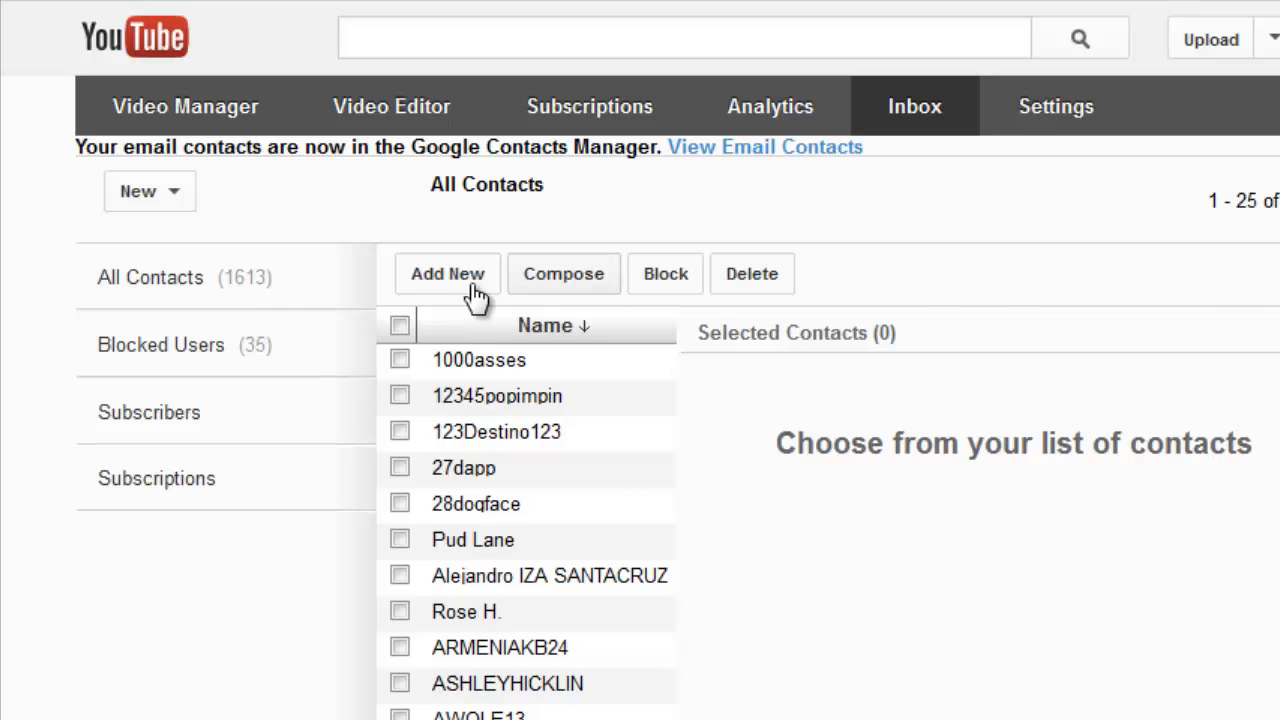
- Start a new contact, type 'dzinezinsoul', and paste the copied channel name
click(447, 273)
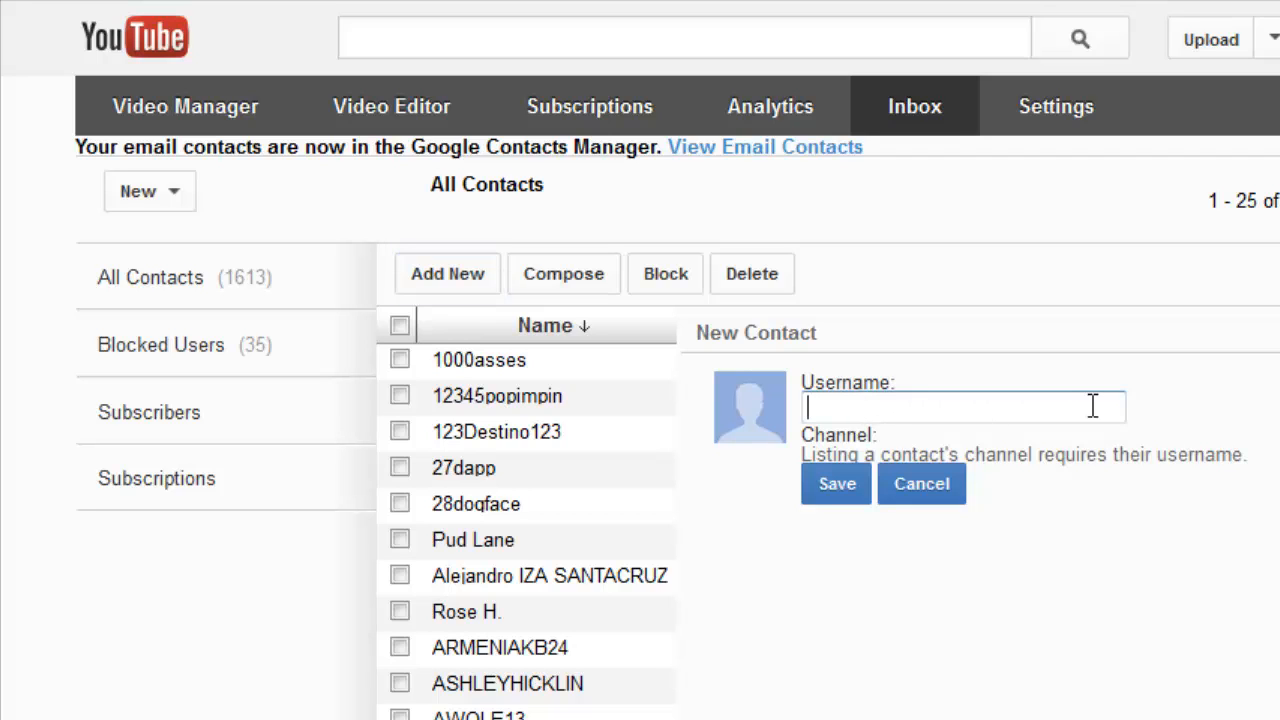
text(dzi)
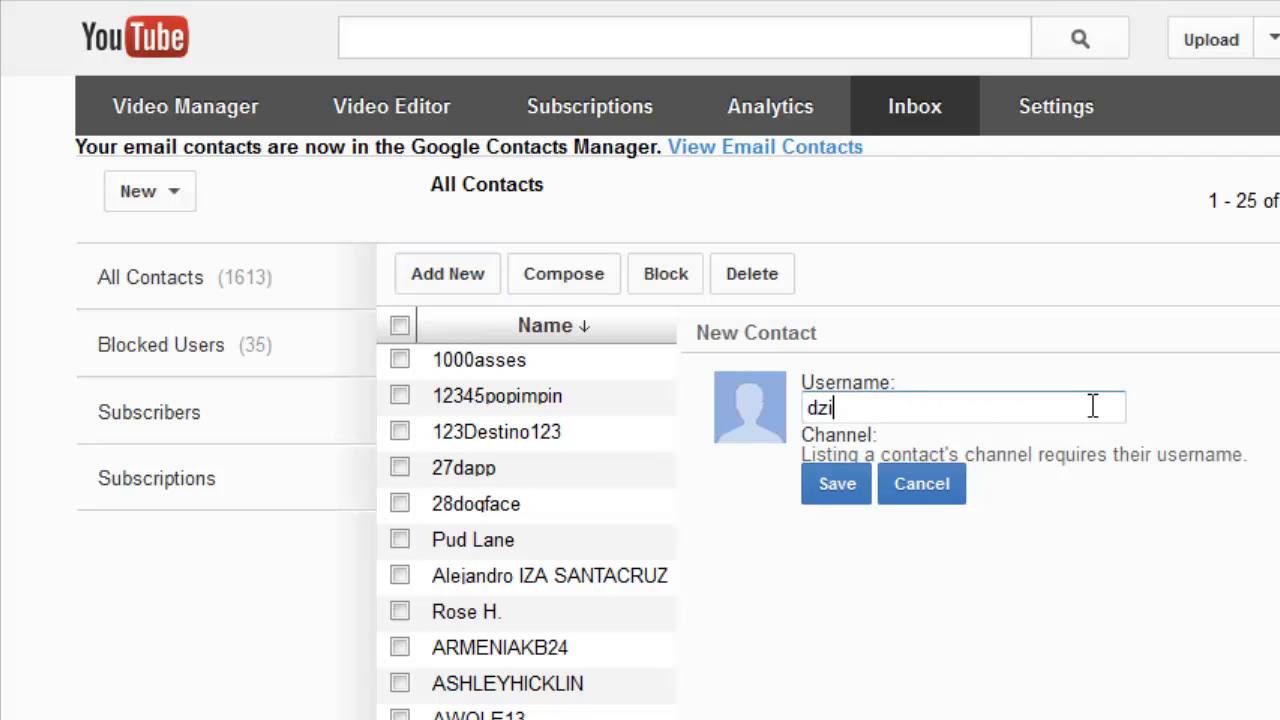
text(ezins)
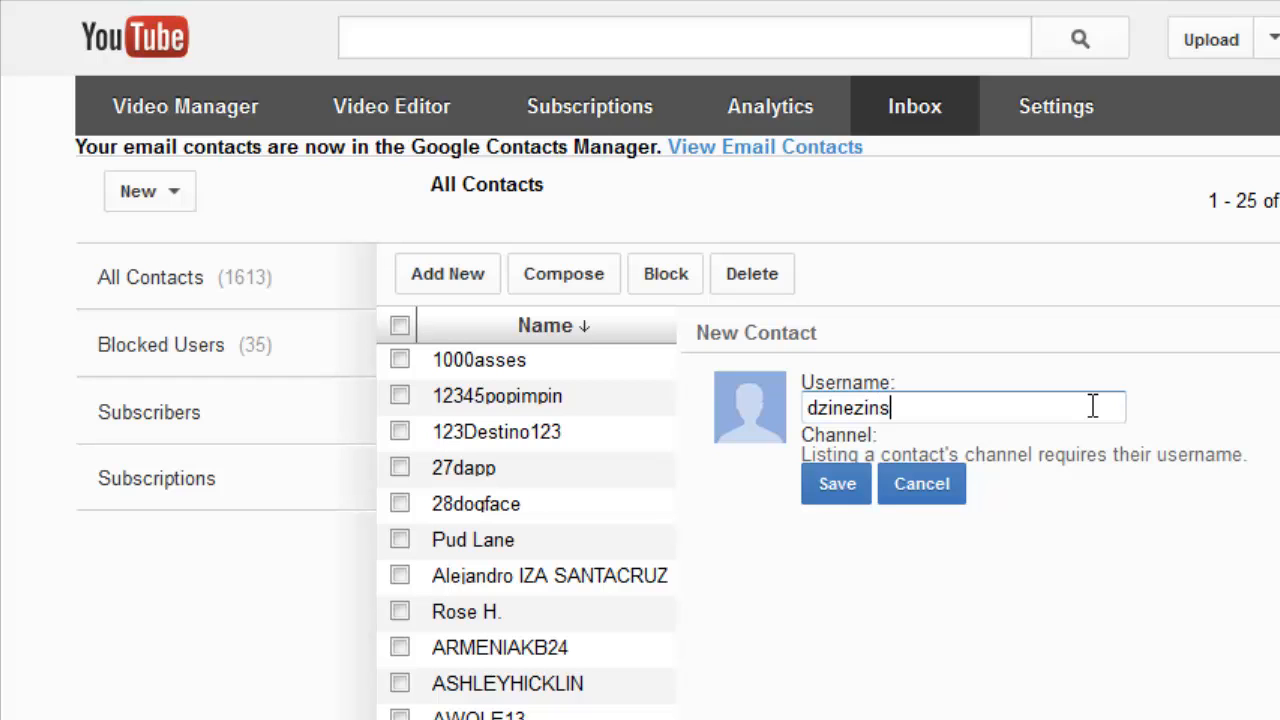
text(oul)
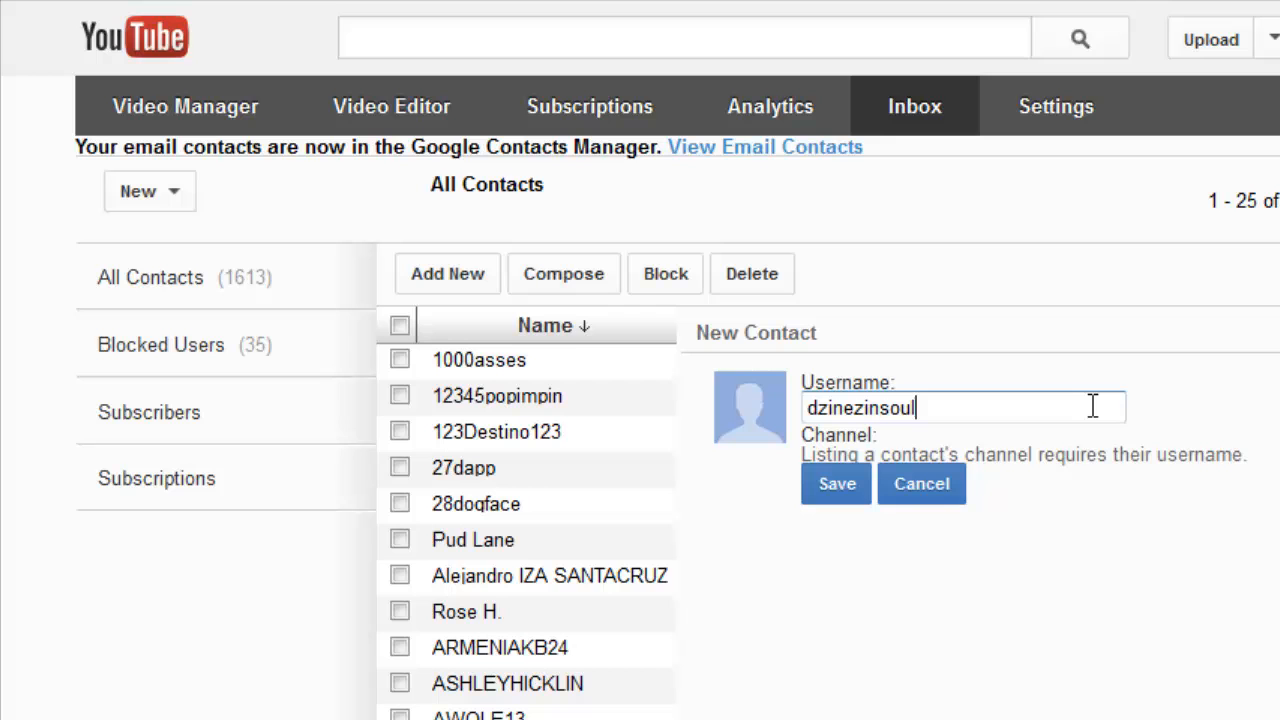
right_click(960, 407)
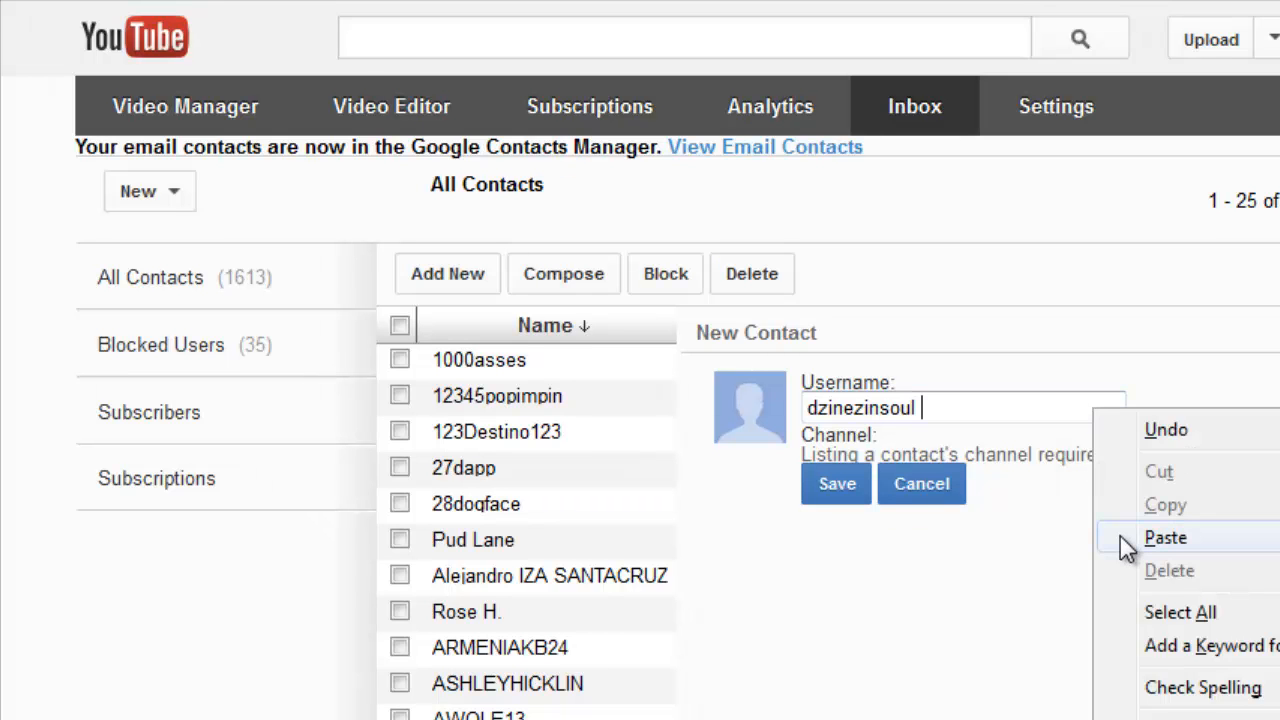
click(1165, 537)
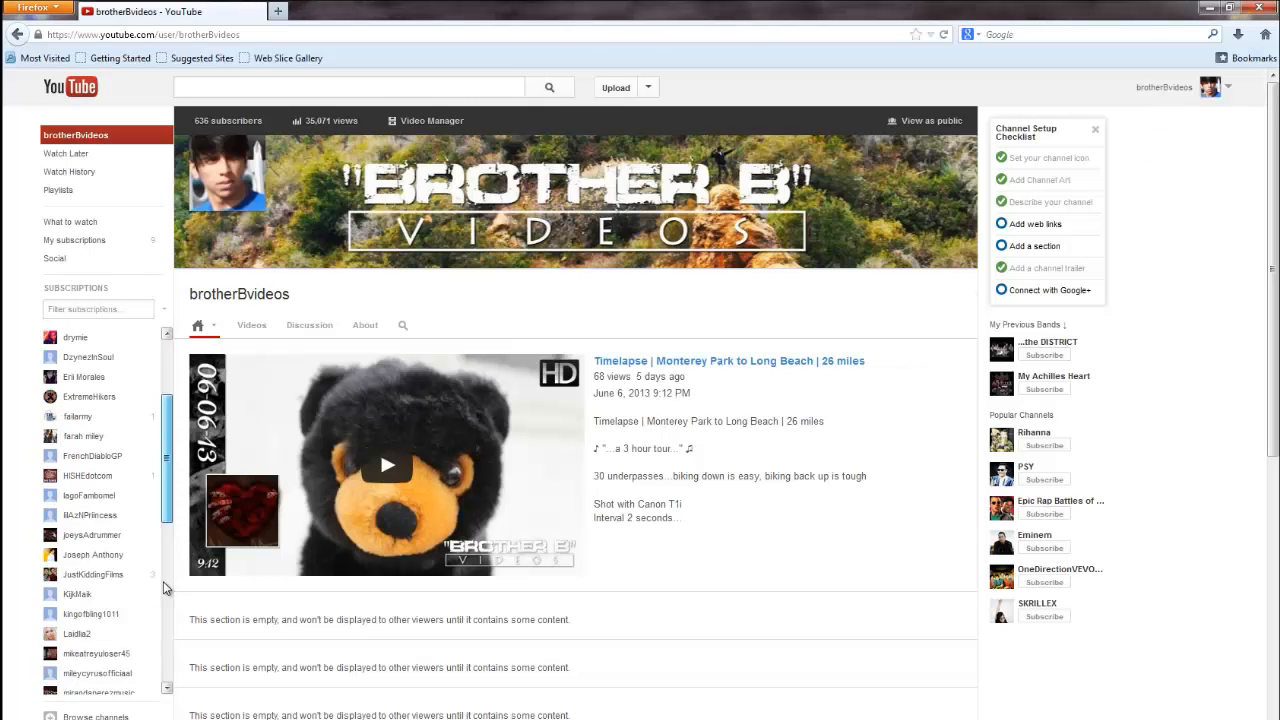
- Open the empty SOUNDCHECKARTISTS subscription feed and copy its channel name
scroll(down, 3)
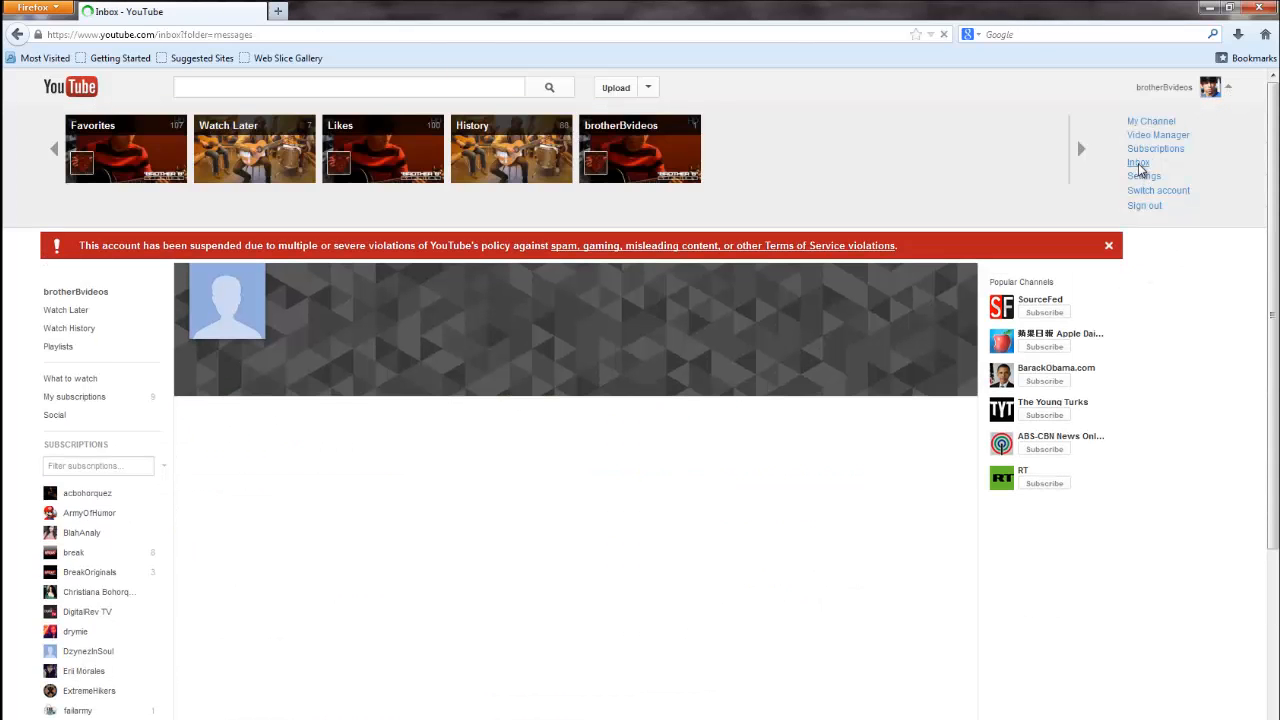
click(1138, 162)
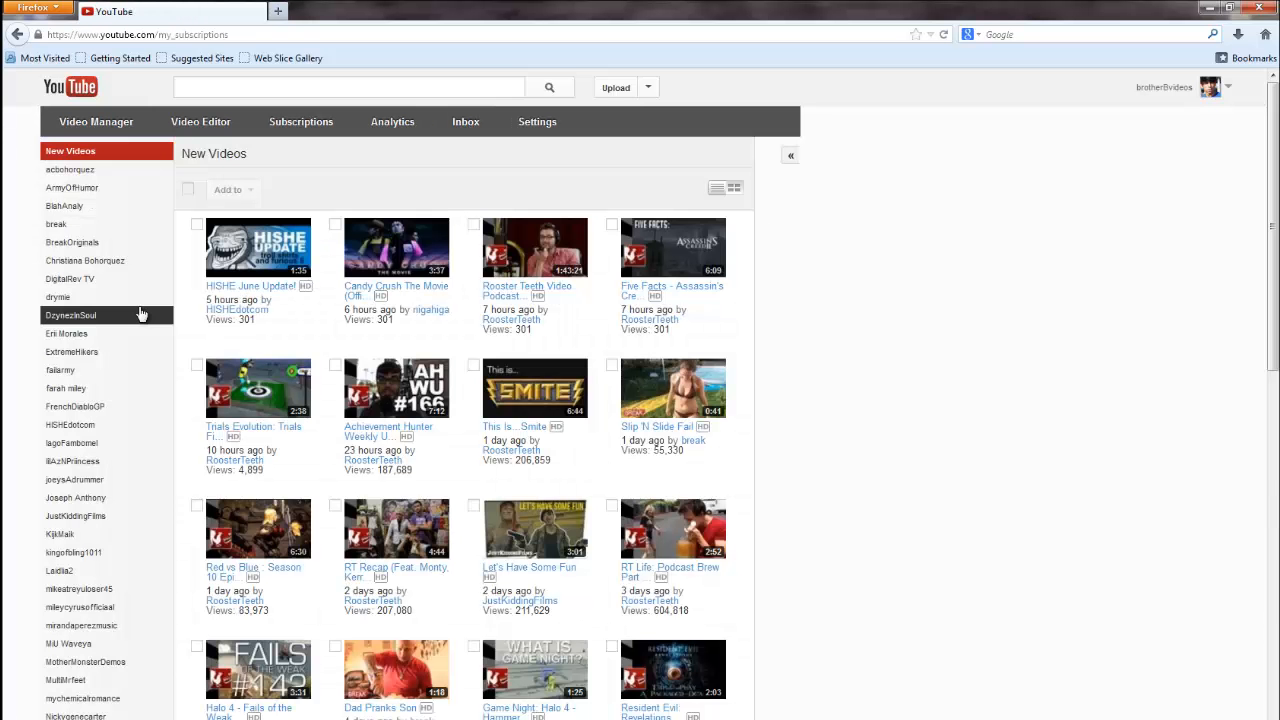
scroll(down, 3)
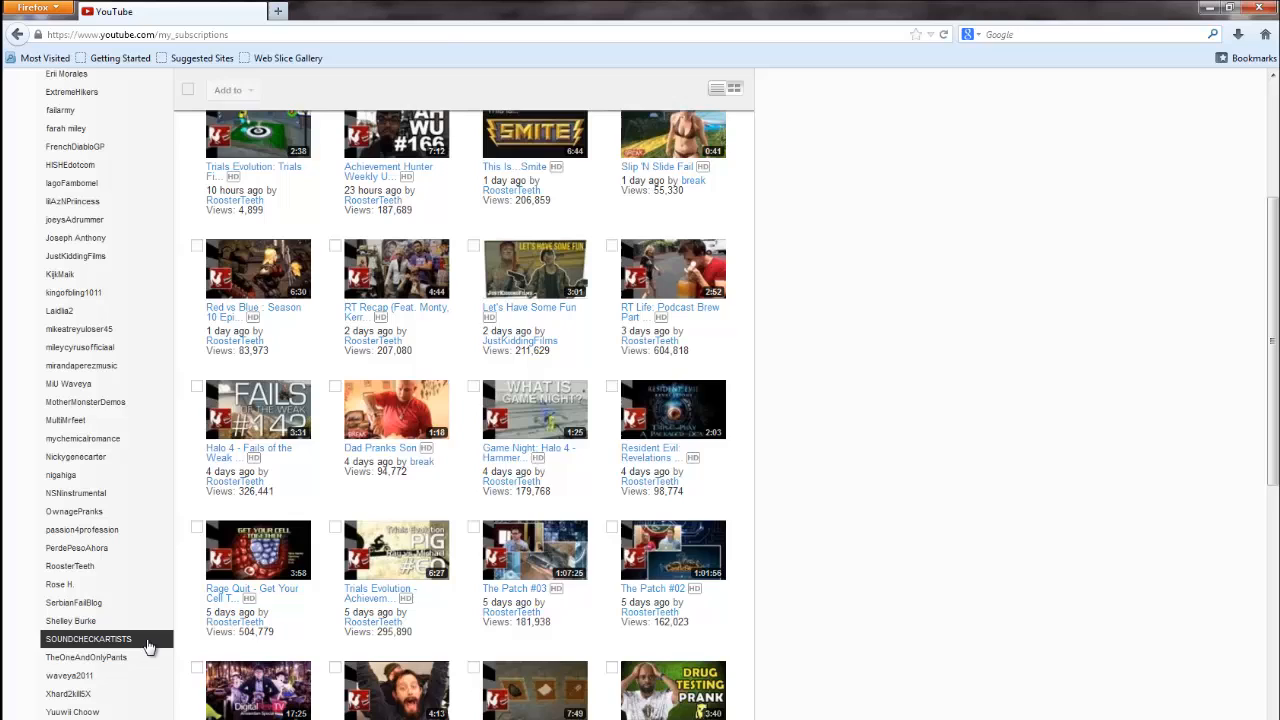
click(88, 638)
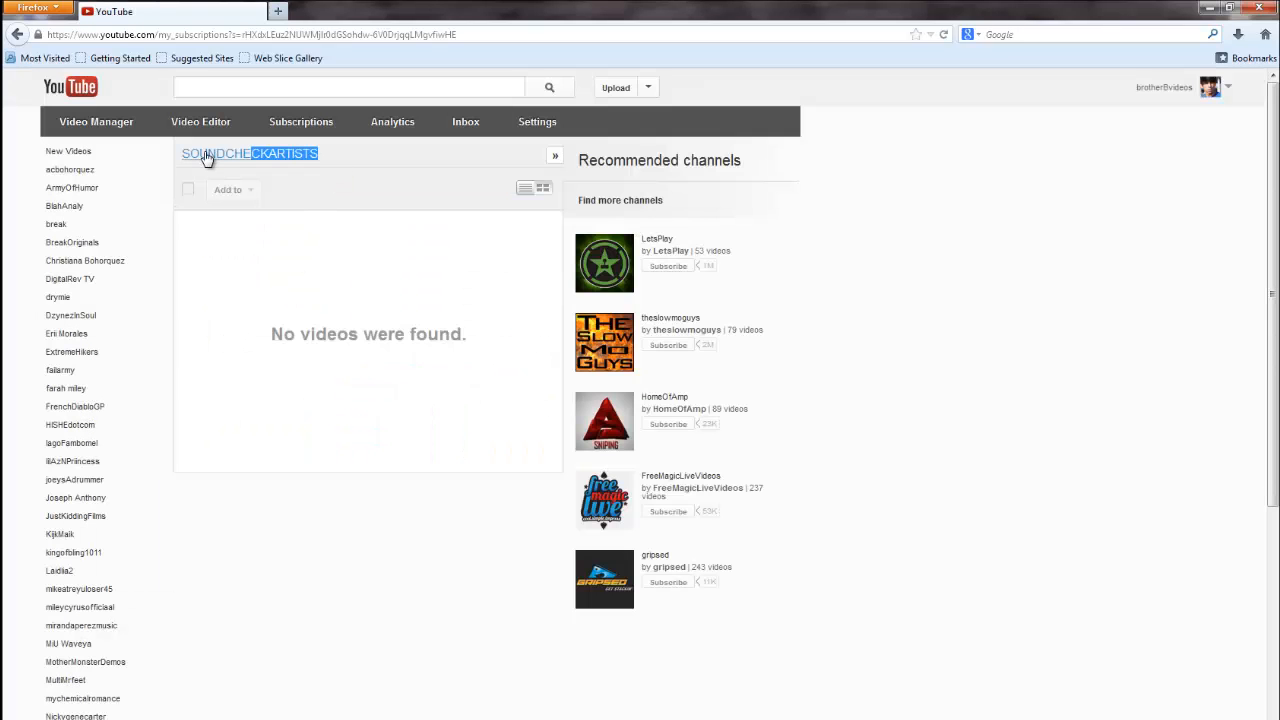
right_click(249, 153)
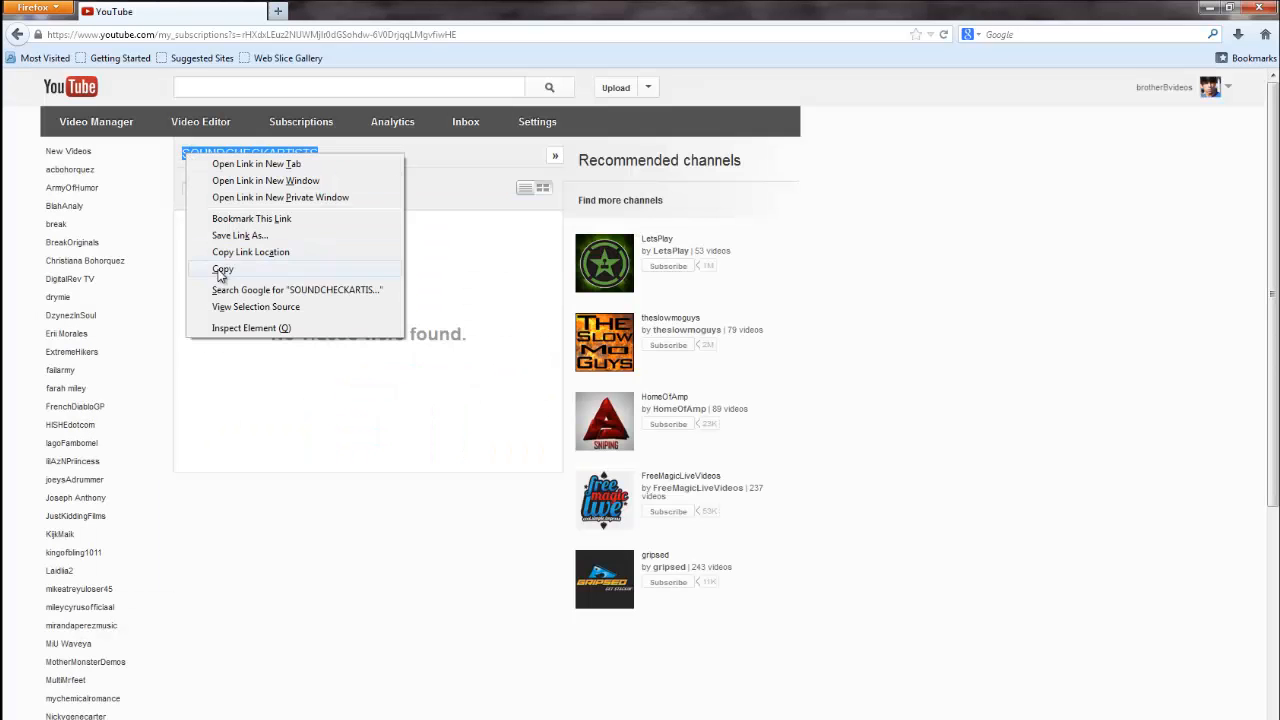
click(460, 121)
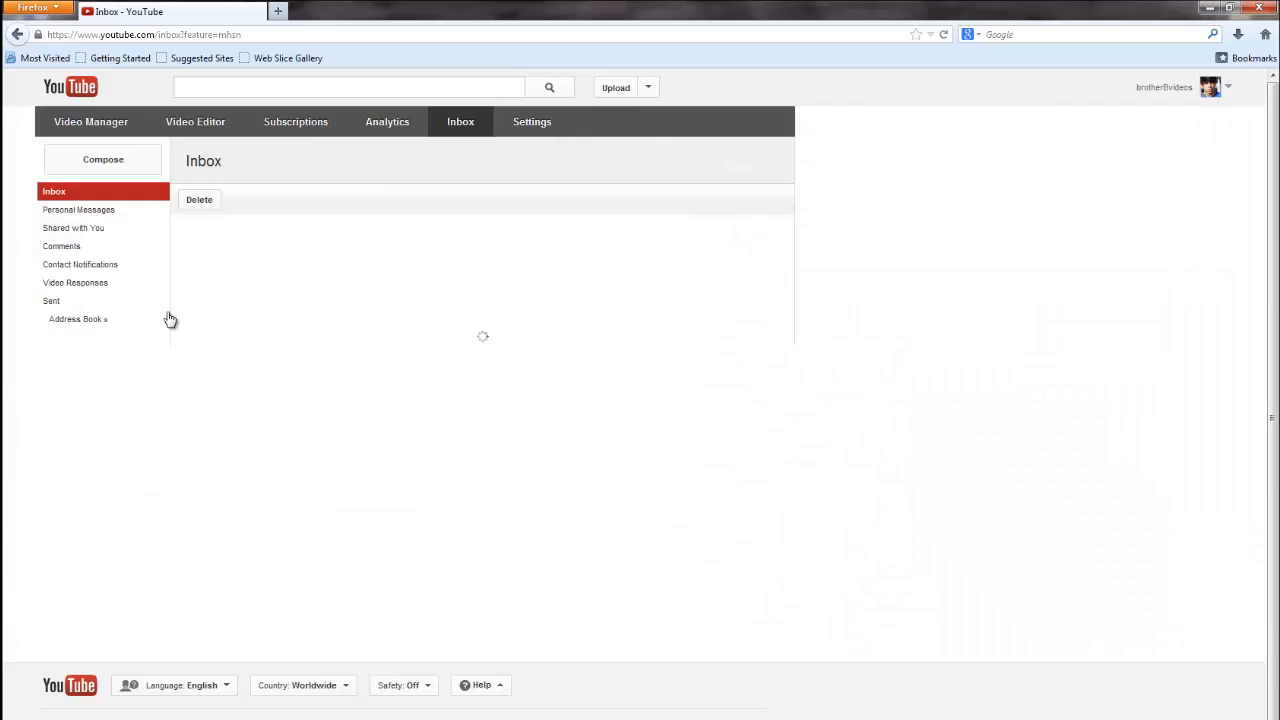
- Unsubscribe SOUNDCHECKARTISTS via the Address Book, delete it (1613 contacts left), then go to brotherBvideos
click(78, 319)
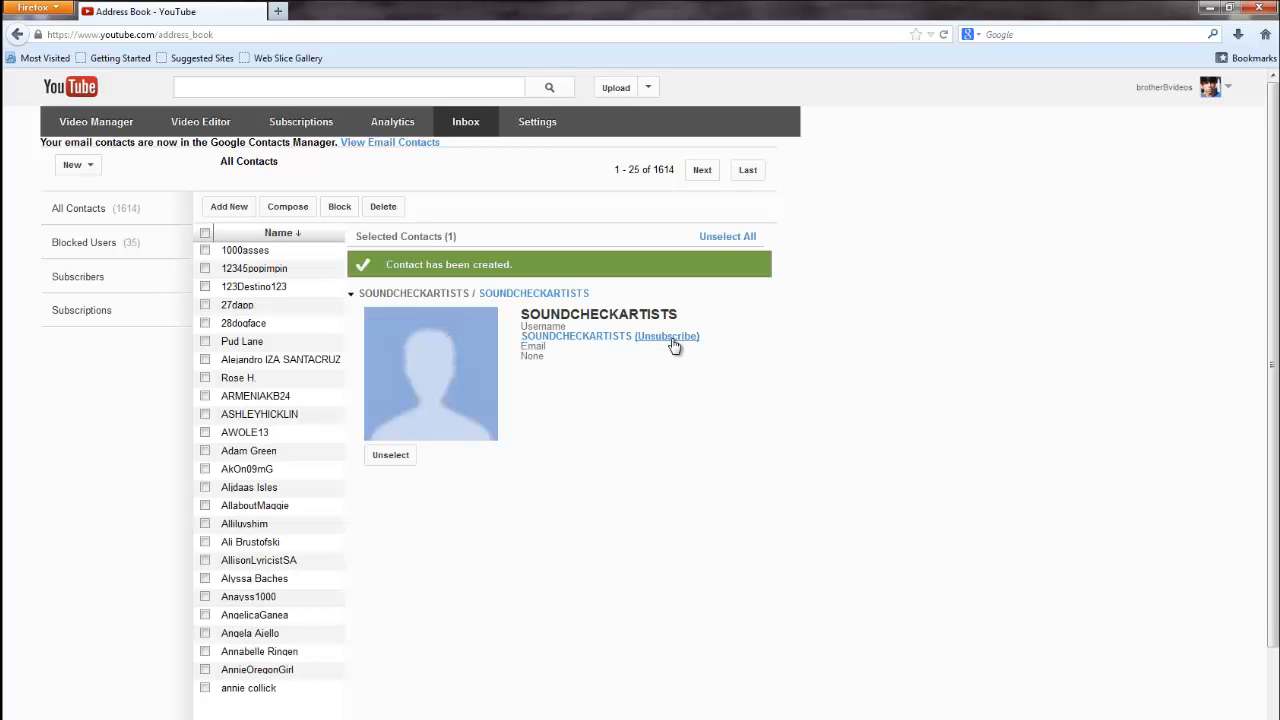
click(666, 336)
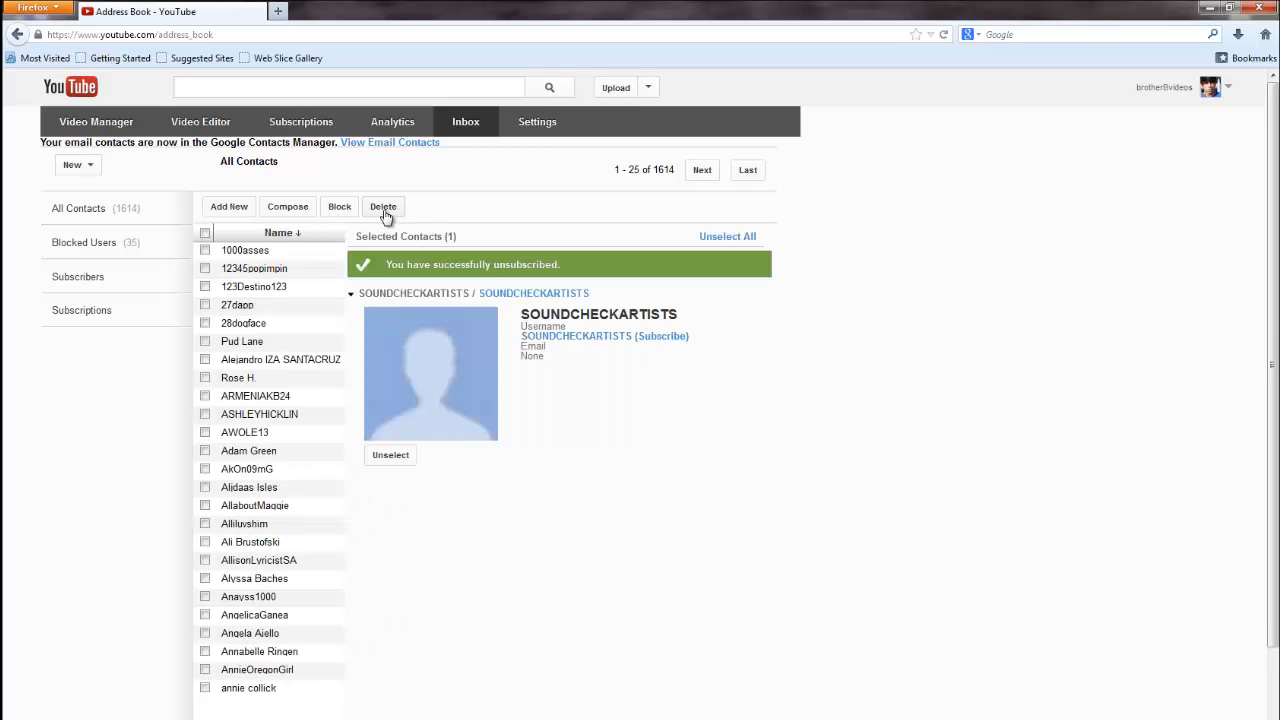
click(383, 206)
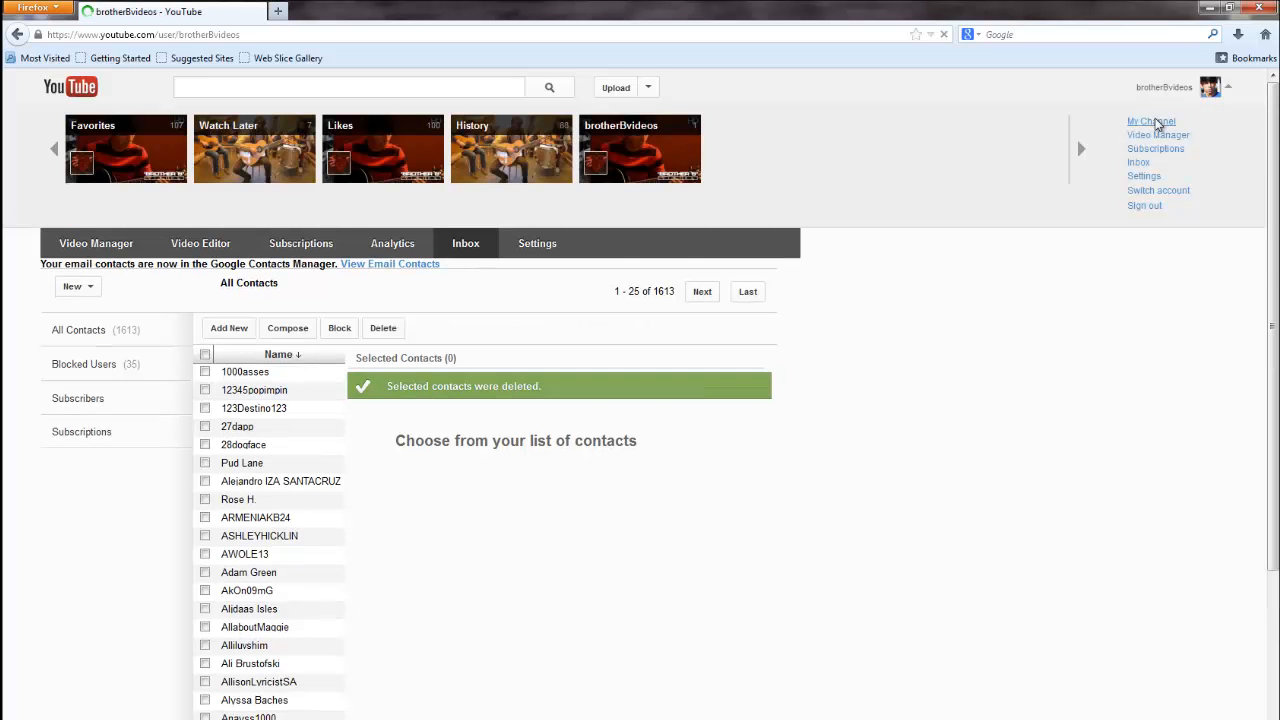
click(1151, 121)
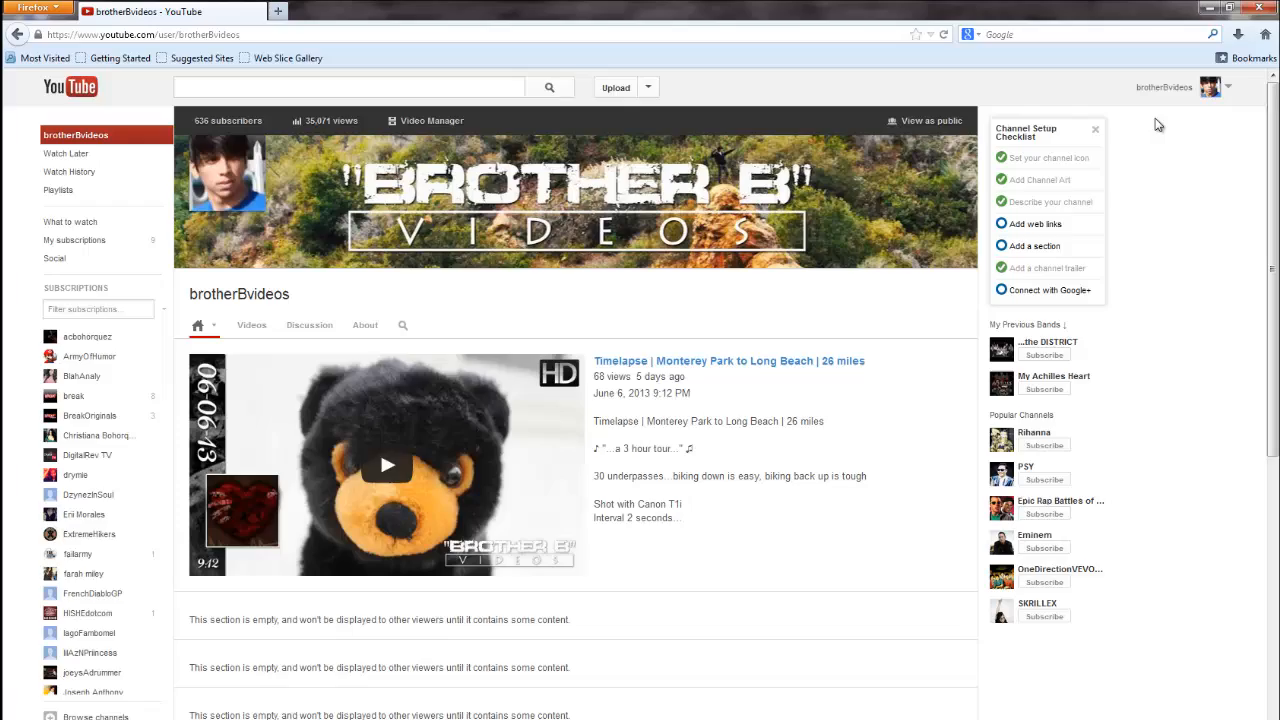